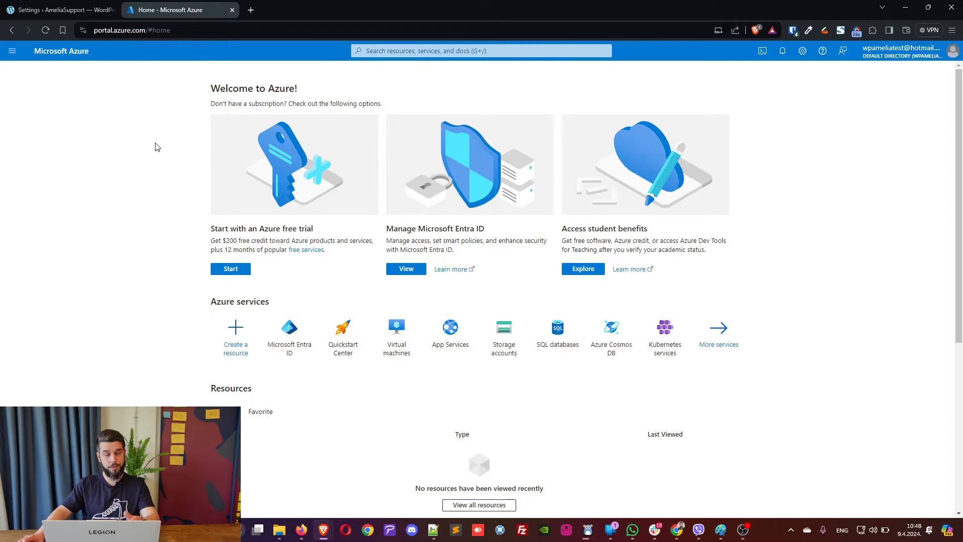
{"action": "mouse_move", "coordinate": [326, 276]}
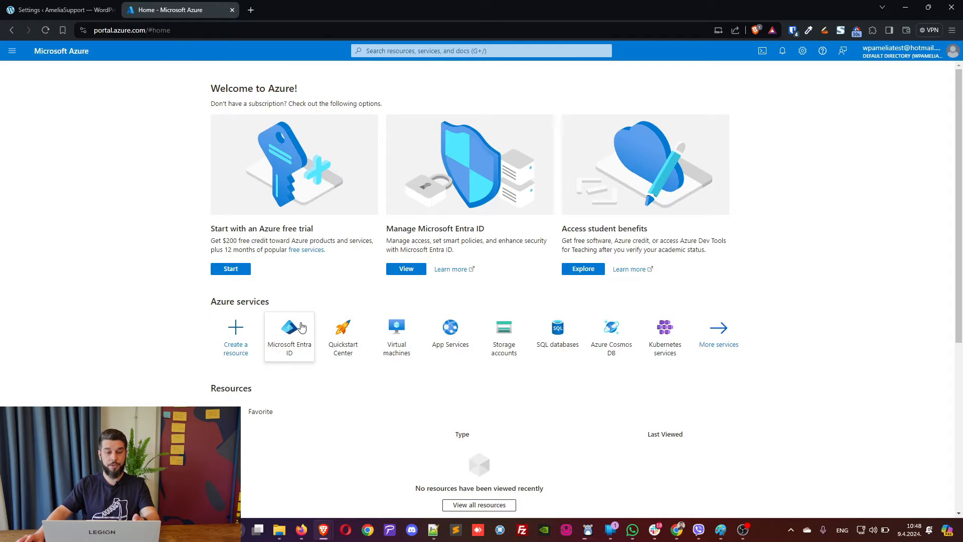
{"action": "mouse_move", "coordinate": [336, 283]}
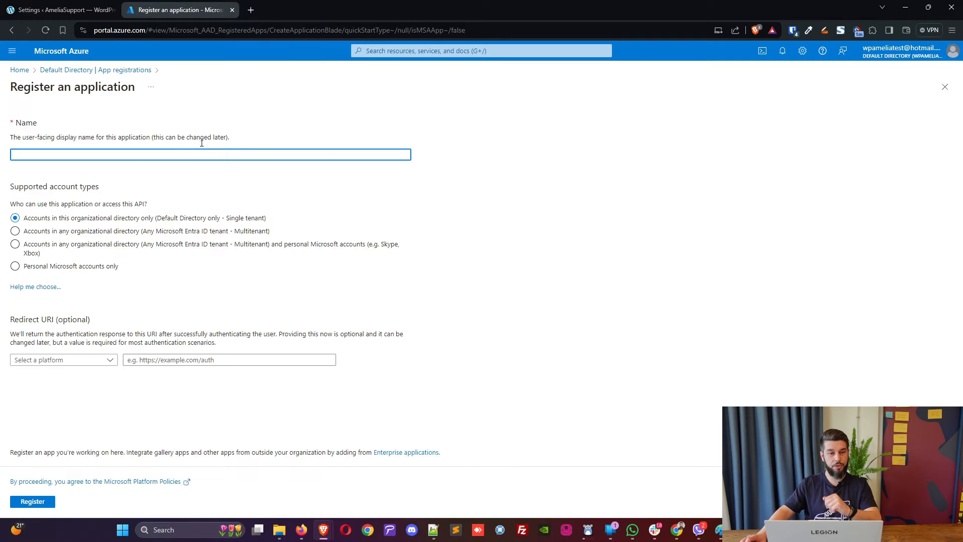
- Name the app registration 'Amelia 2024' and allow organizational plus personal Microsoft accounts
{"action": "type", "text": "Amelia"}
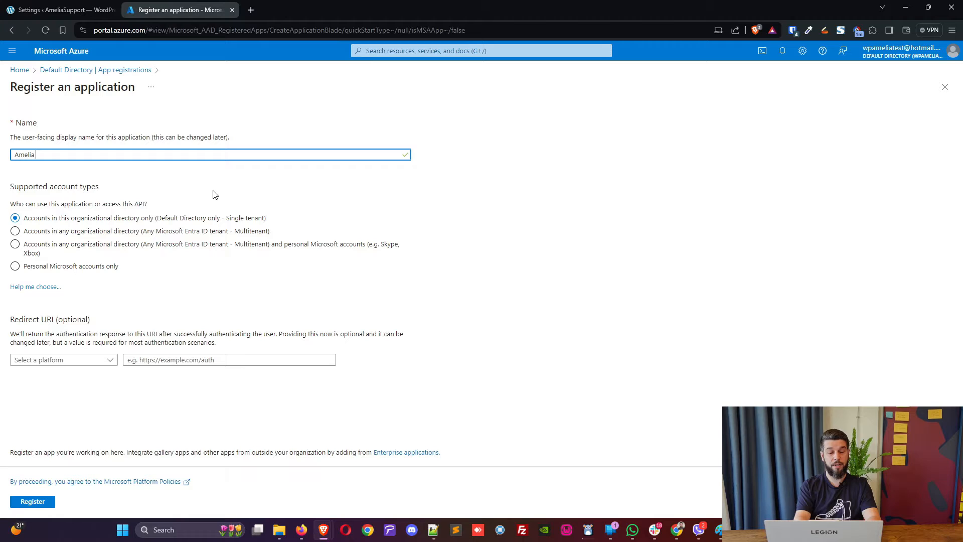
{"action": "type", "text": "2024"}
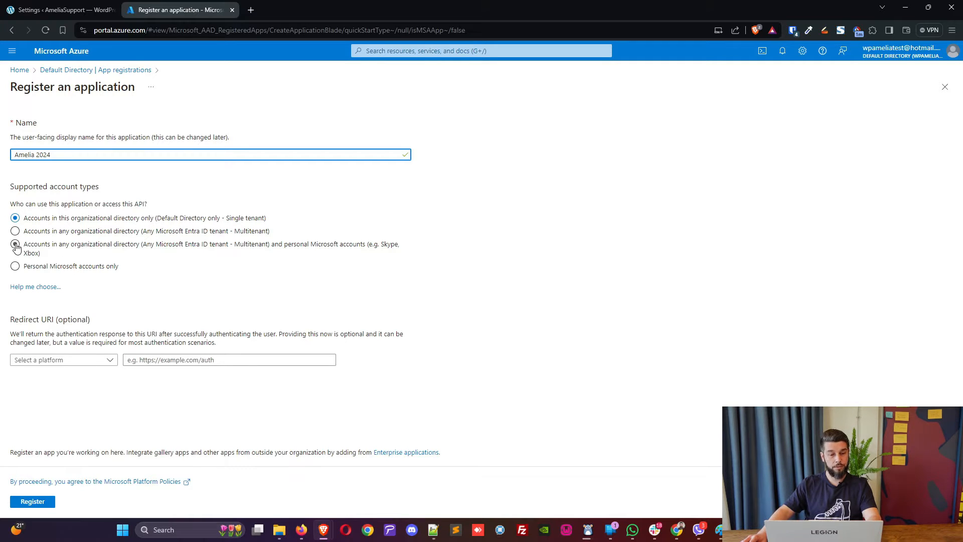
{"action": "left_click", "coordinate": [15, 243]}
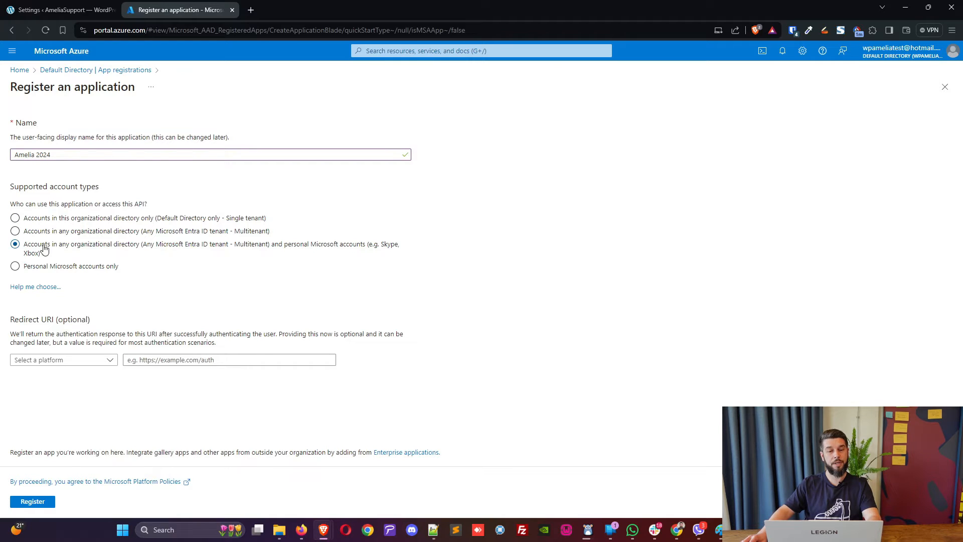
{"action": "mouse_move", "coordinate": [352, 247]}
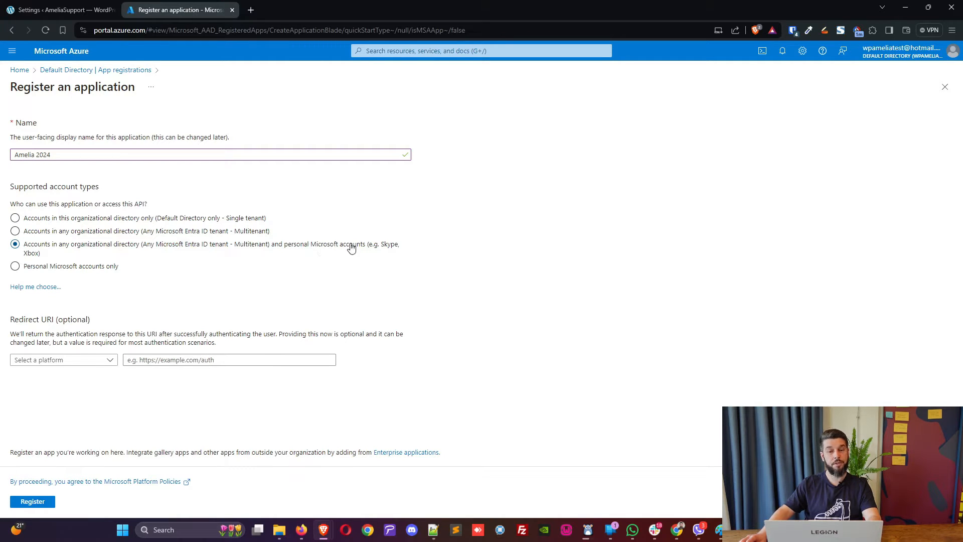
{"action": "mouse_move", "coordinate": [404, 254]}
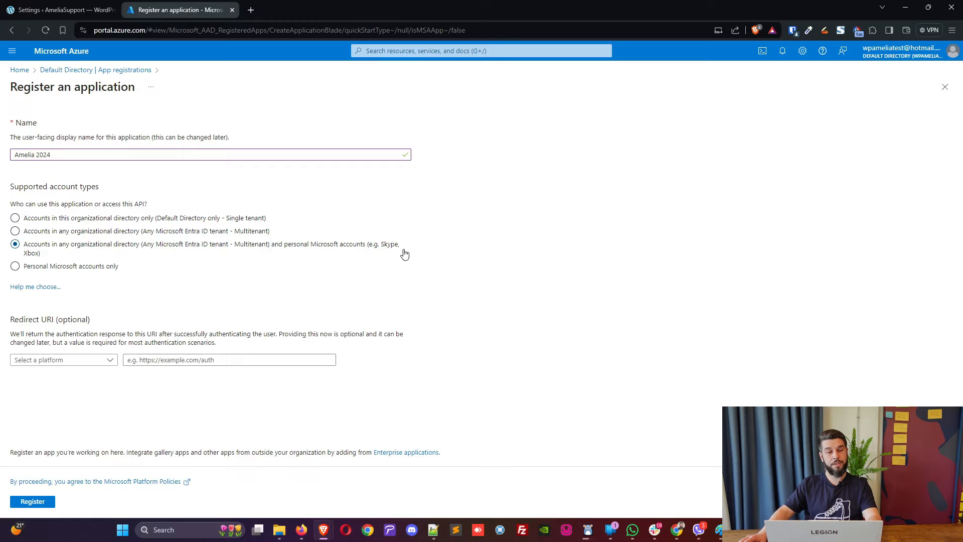
{"action": "mouse_move", "coordinate": [87, 292]}
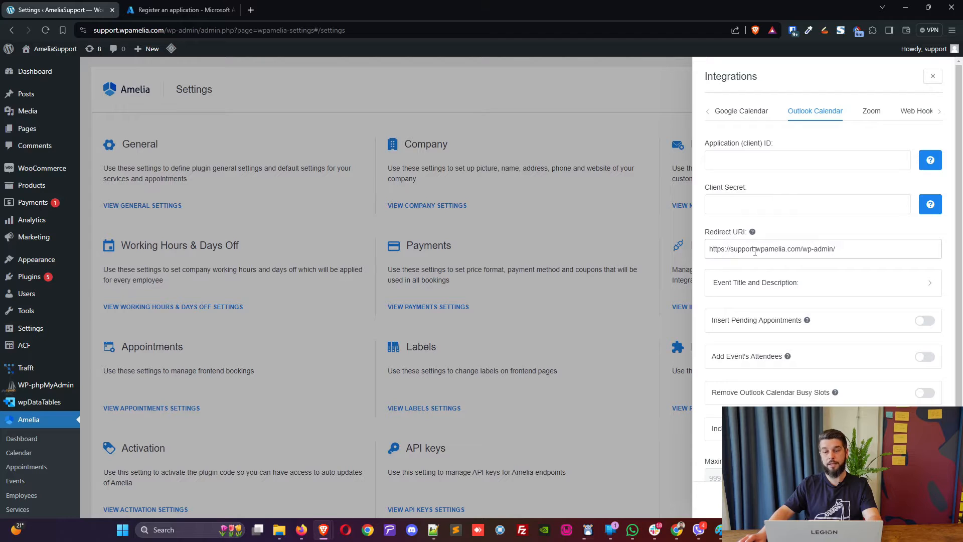
{"action": "double_click", "coordinate": [760, 249]}
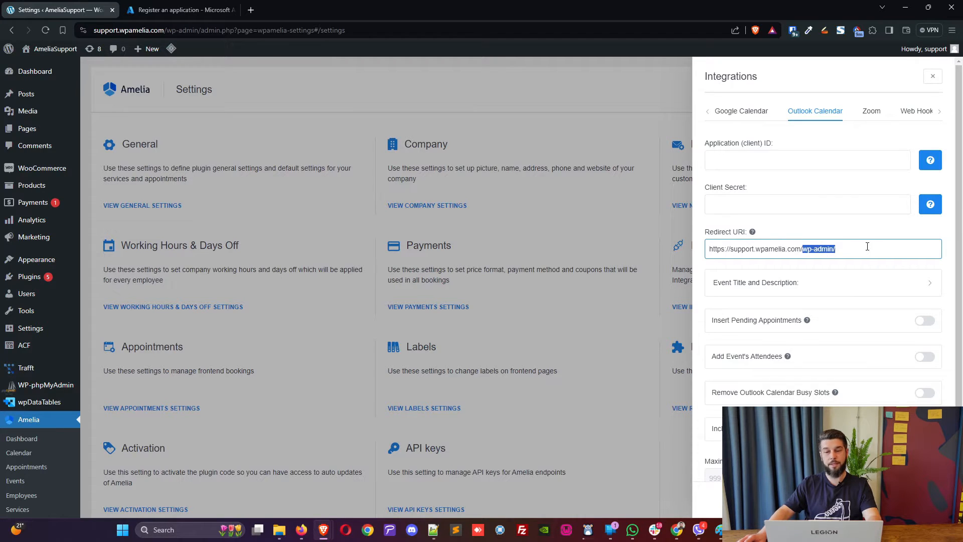
{"action": "left_click", "coordinate": [178, 10]}
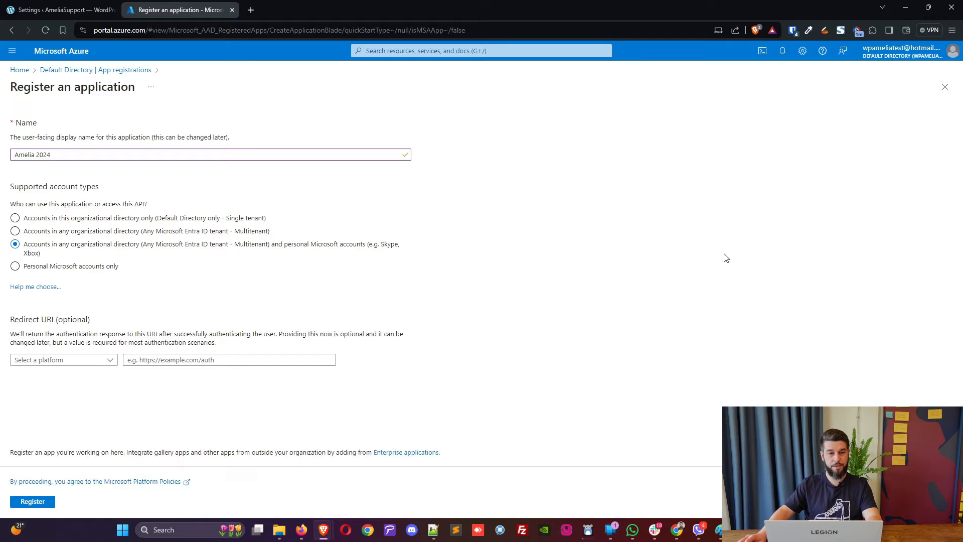
{"action": "type", "text": "https://support.wpamelia.com/wp-admin/"}
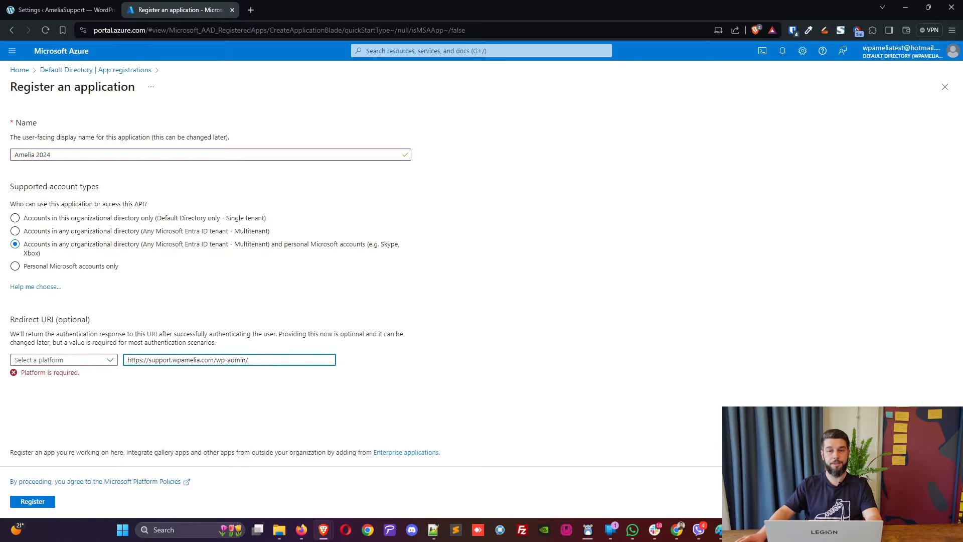
{"action": "mouse_move", "coordinate": [138, 317]}
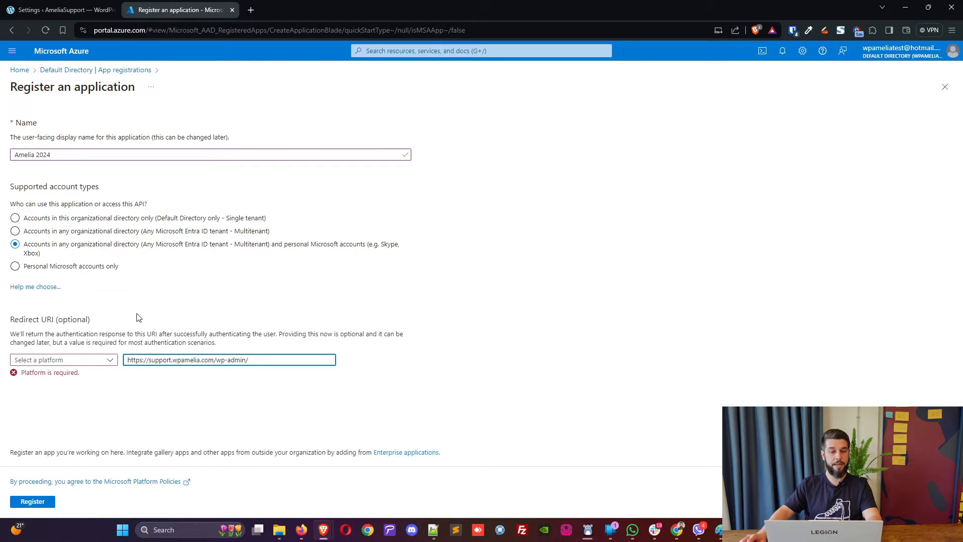
{"action": "left_click", "coordinate": [63, 359]}
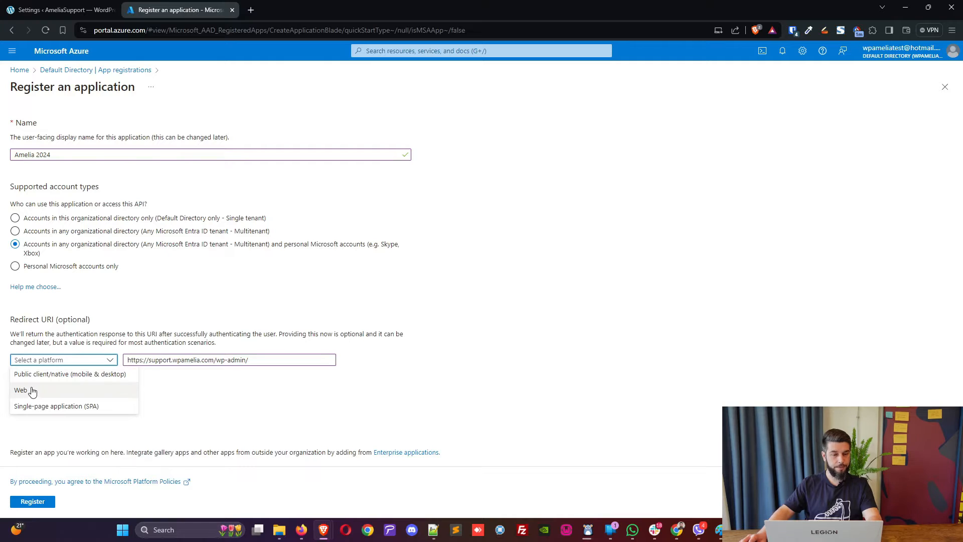
{"action": "left_click", "coordinate": [21, 390]}
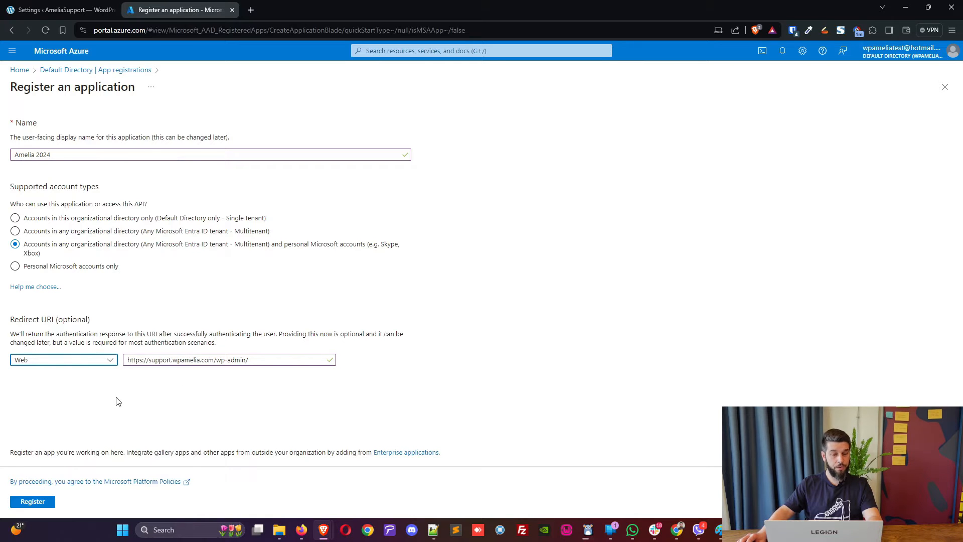
- Register the Amelia 2024 application in Azure
{"action": "left_click", "coordinate": [32, 501]}
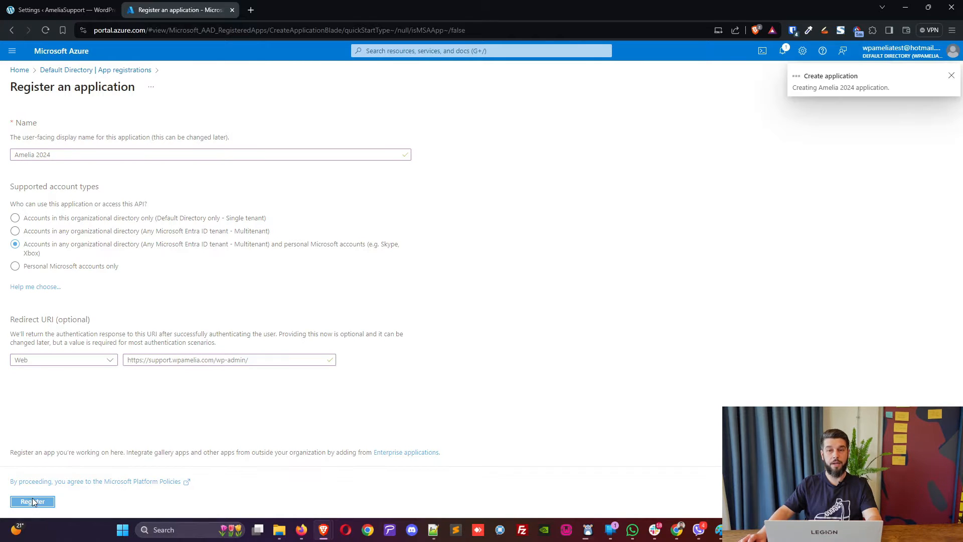
{"action": "left_click", "coordinate": [32, 501]}
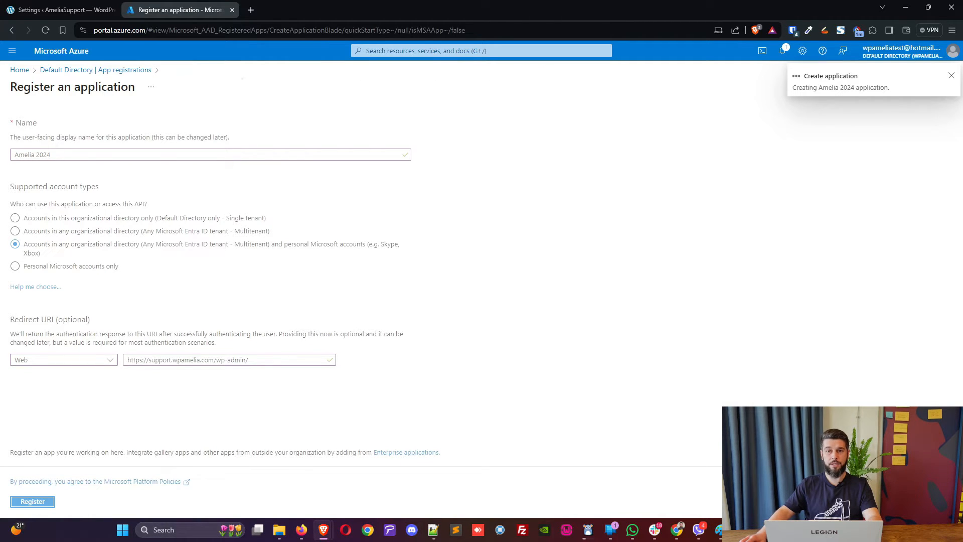
{"action": "left_click", "coordinate": [32, 501]}
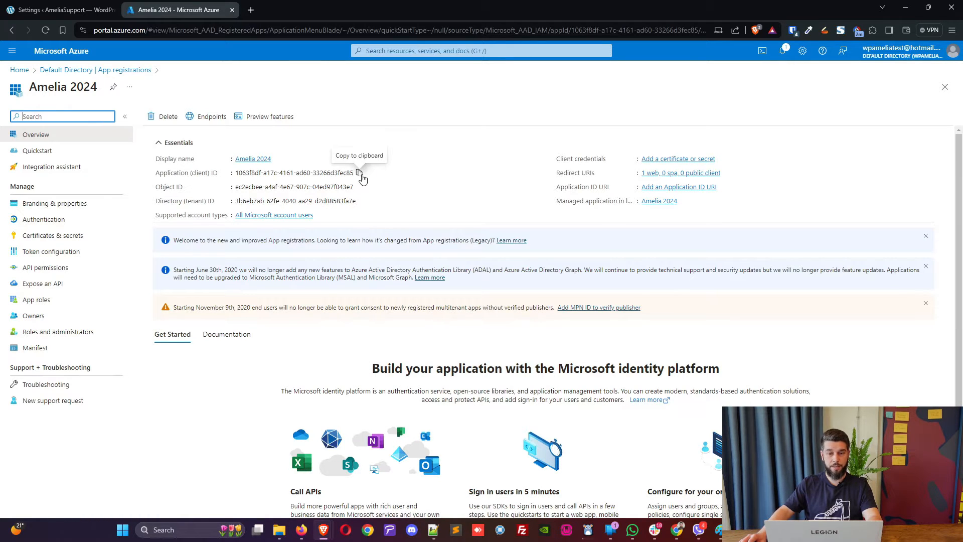
- Copy the Application (client) ID into Amelia's Outlook Calendar settings and return to Azure
{"action": "left_click", "coordinate": [359, 172]}
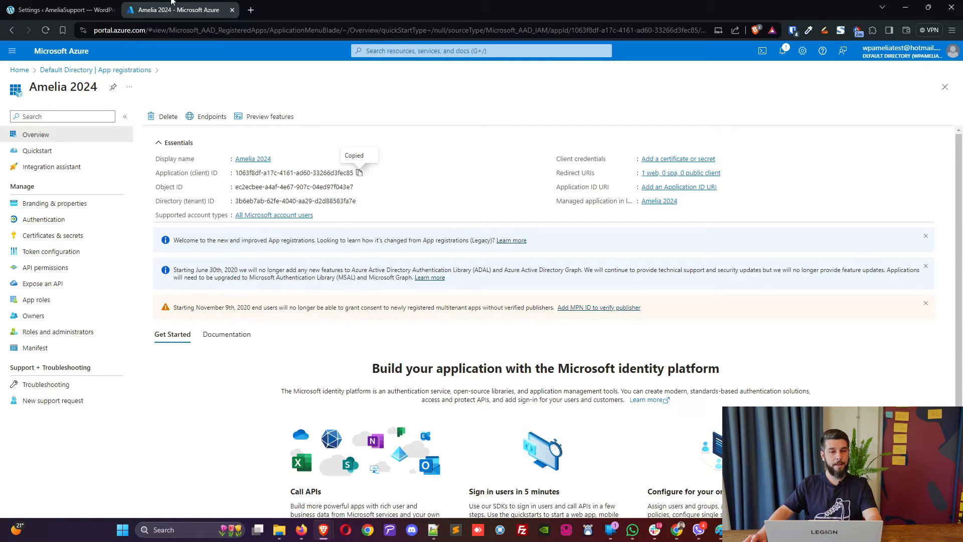
{"action": "left_click", "coordinate": [56, 10]}
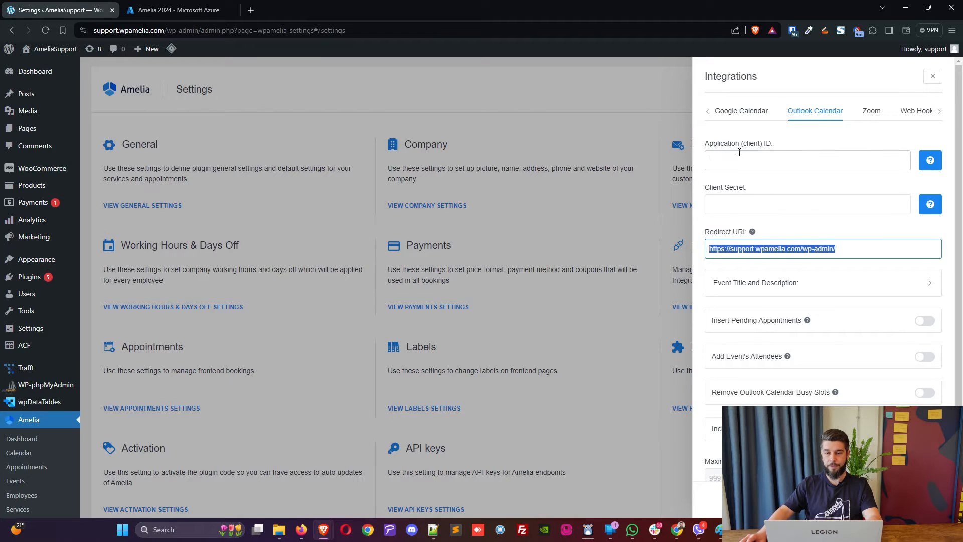
{"action": "type", "text": "1063f8df-a17c-4161-ad60-33266d3fec85"}
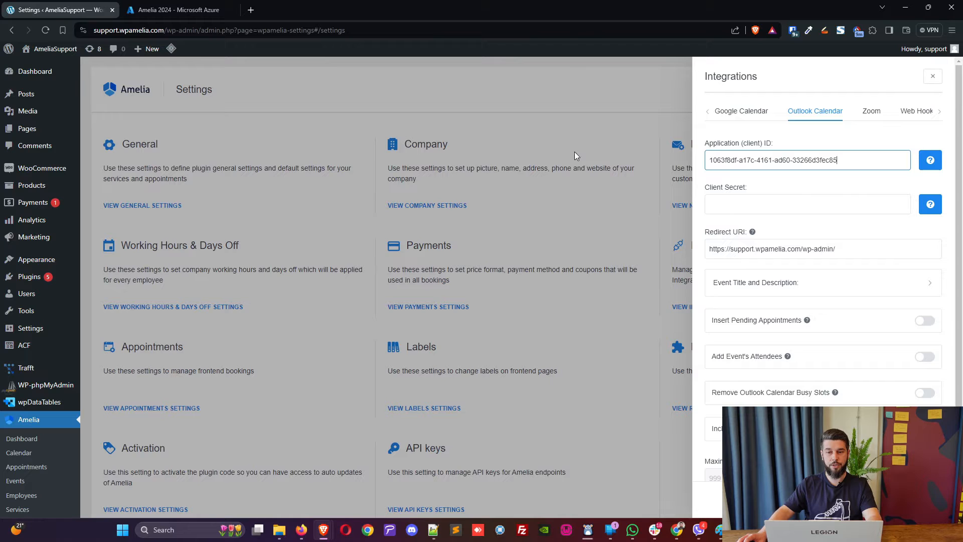
{"action": "left_click", "coordinate": [174, 10]}
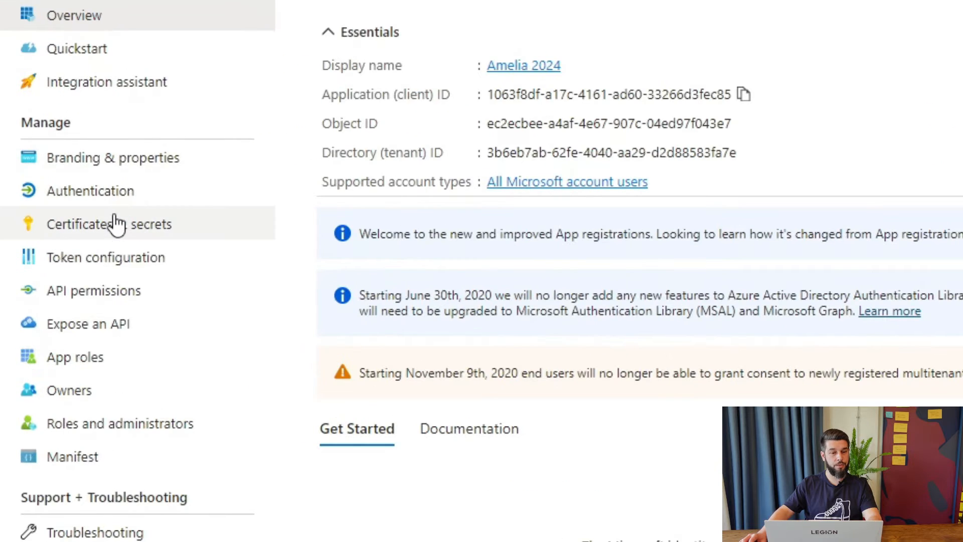
- Create a client secret named 'Amelia 2024' expiring after 24 months
{"action": "left_click", "coordinate": [110, 223]}
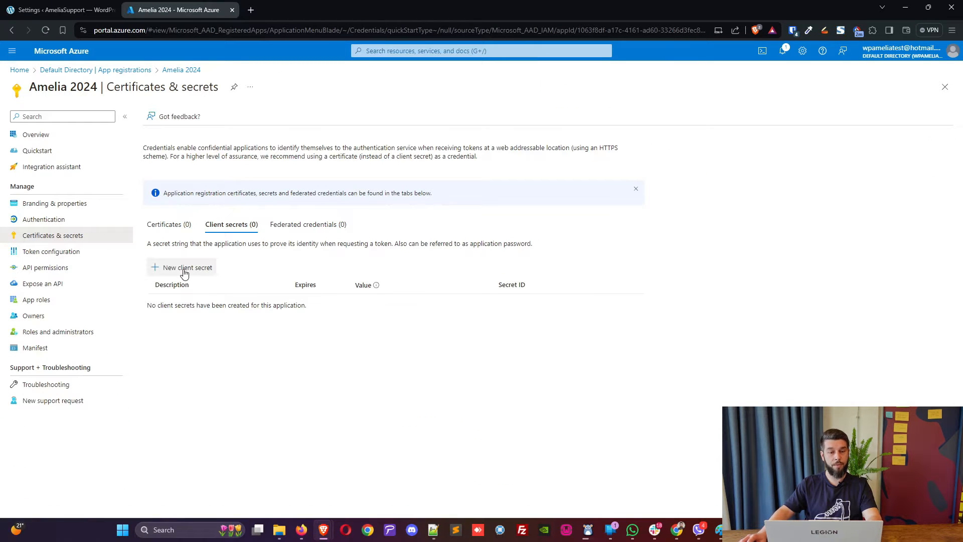
{"action": "left_click", "coordinate": [182, 267]}
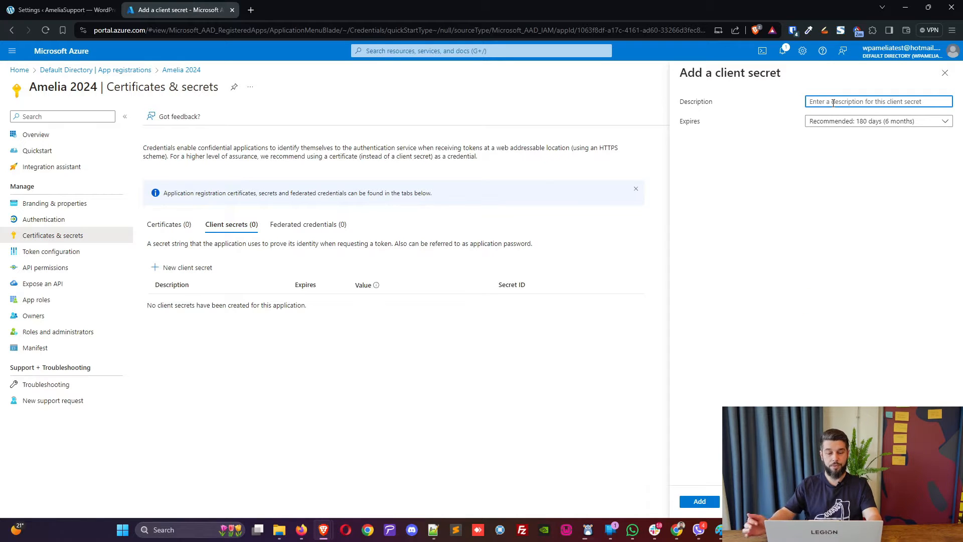
{"action": "type", "text": "Amelia 2024"}
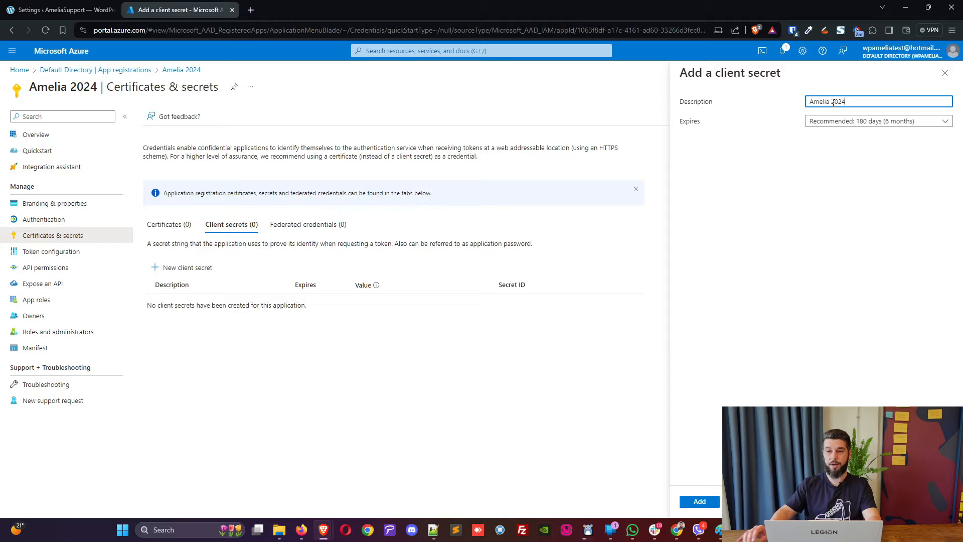
{"action": "left_click", "coordinate": [878, 120]}
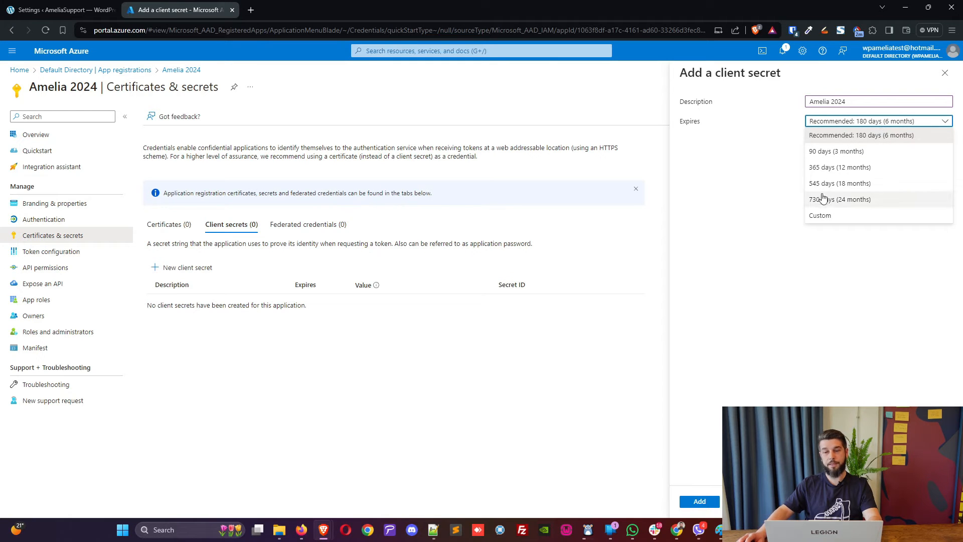
{"action": "left_click", "coordinate": [839, 199]}
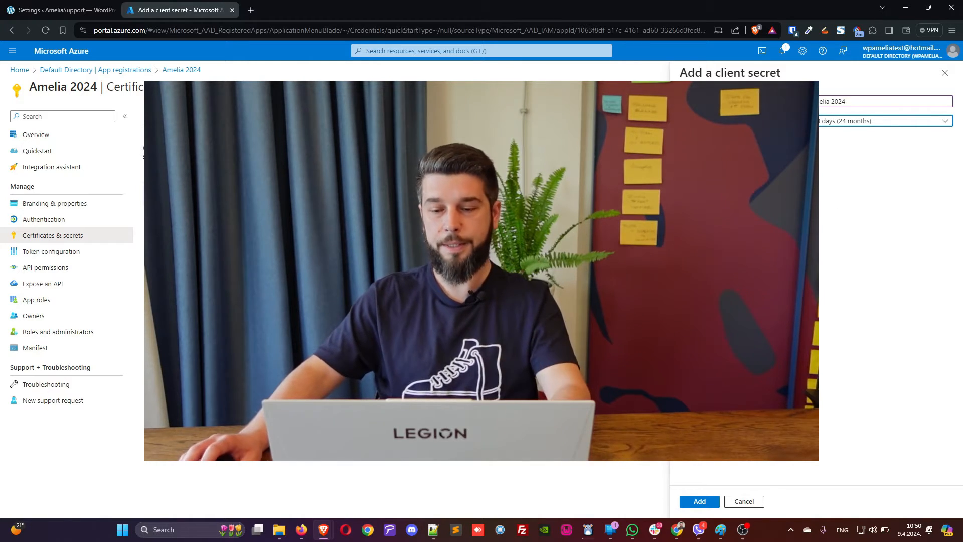
{"action": "left_click", "coordinate": [698, 501]}
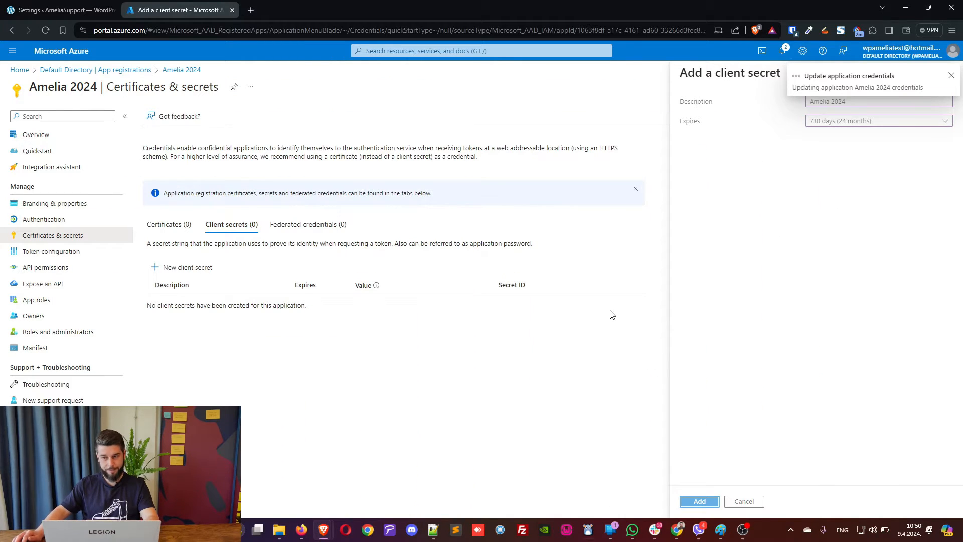
{"action": "left_click", "coordinate": [698, 501]}
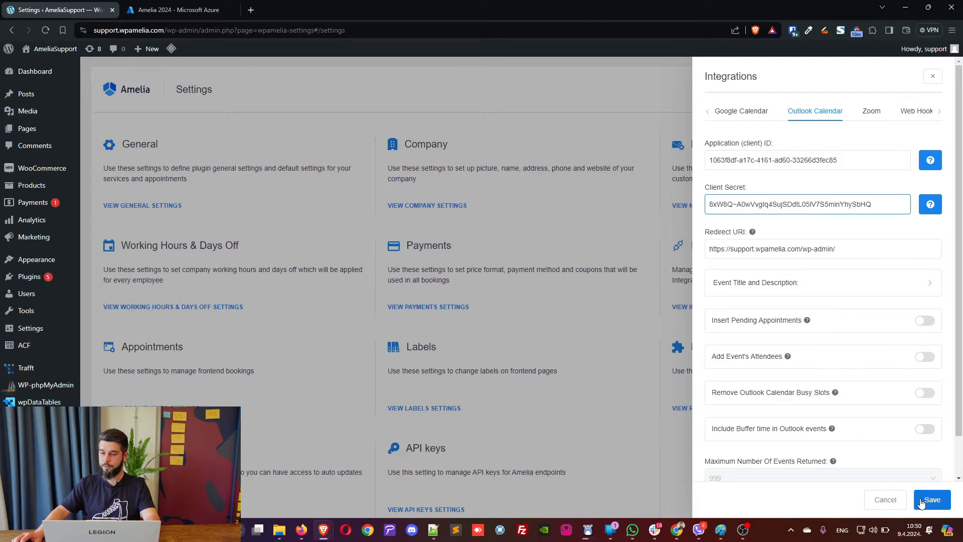
- Save the secret value in Amelia's Outlook Calendar integration settings
{"action": "left_click", "coordinate": [932, 499]}
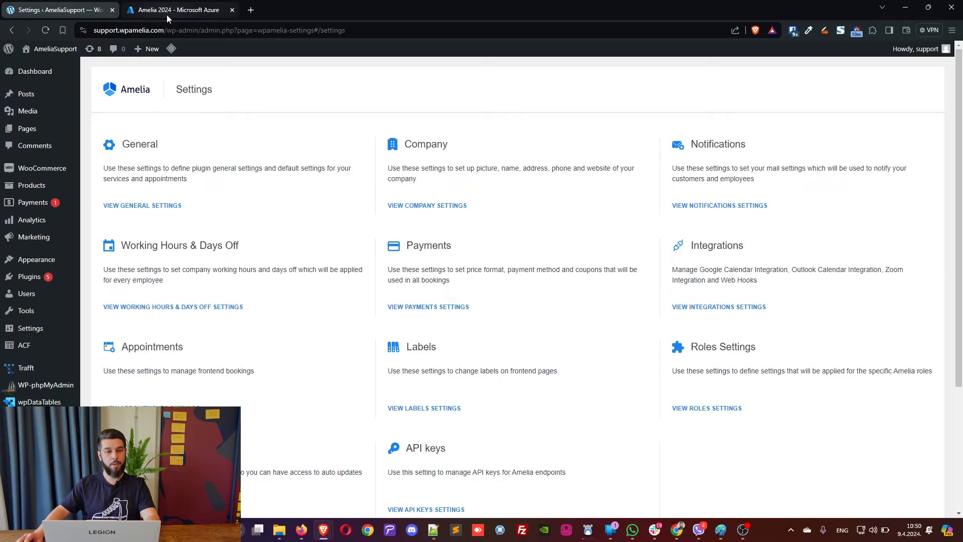
- Go to Amelia's Employees page and open the Away employee's edit panel
{"action": "left_click", "coordinate": [178, 10]}
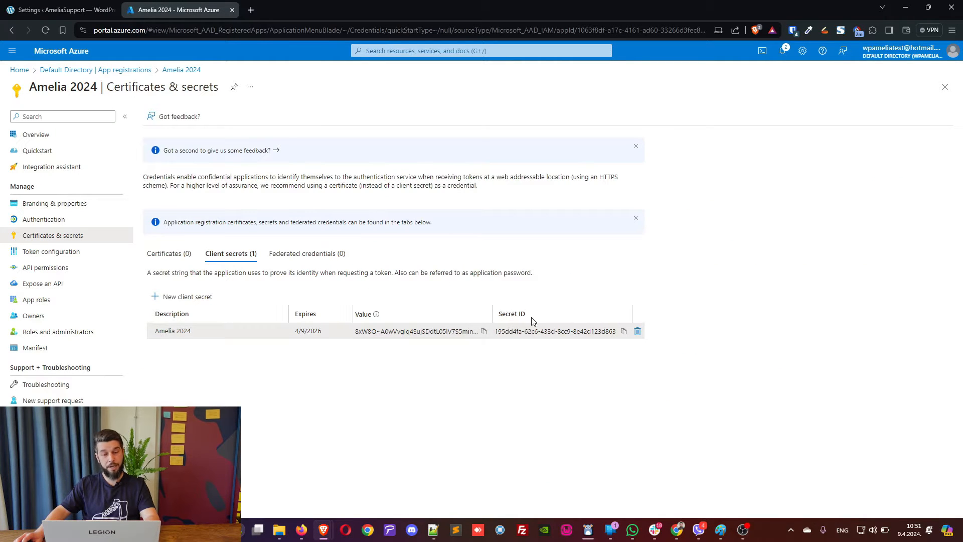
{"action": "mouse_move", "coordinate": [556, 331]}
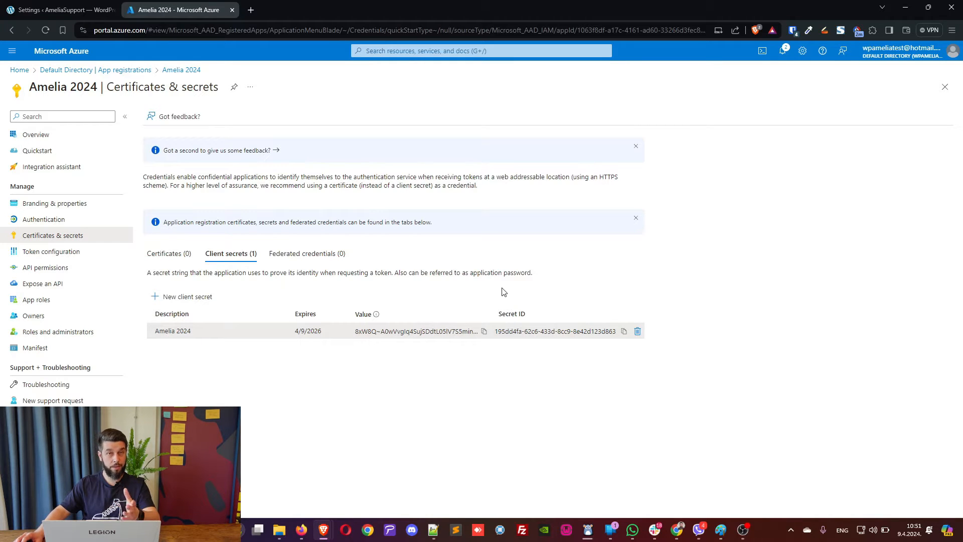
{"action": "left_click", "coordinate": [58, 10]}
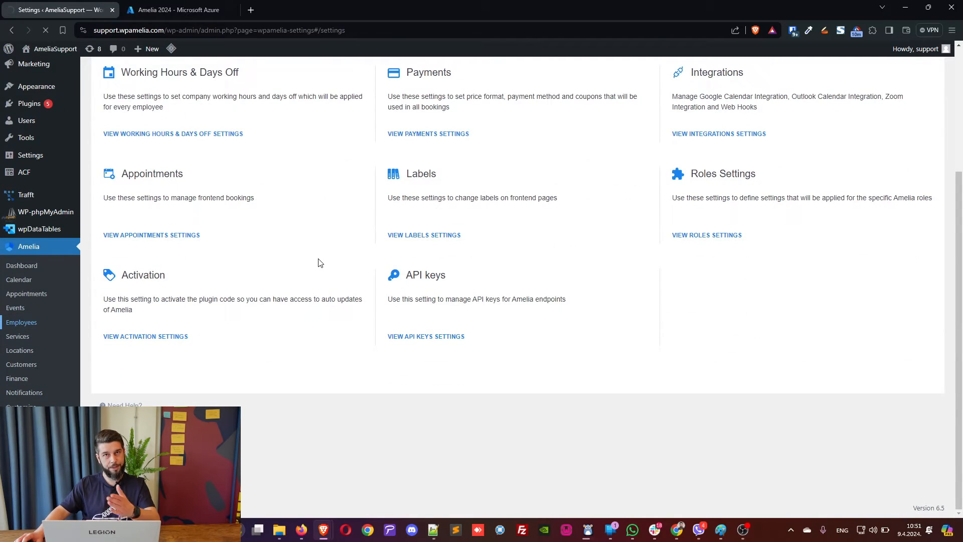
{"action": "left_click", "coordinate": [21, 322]}
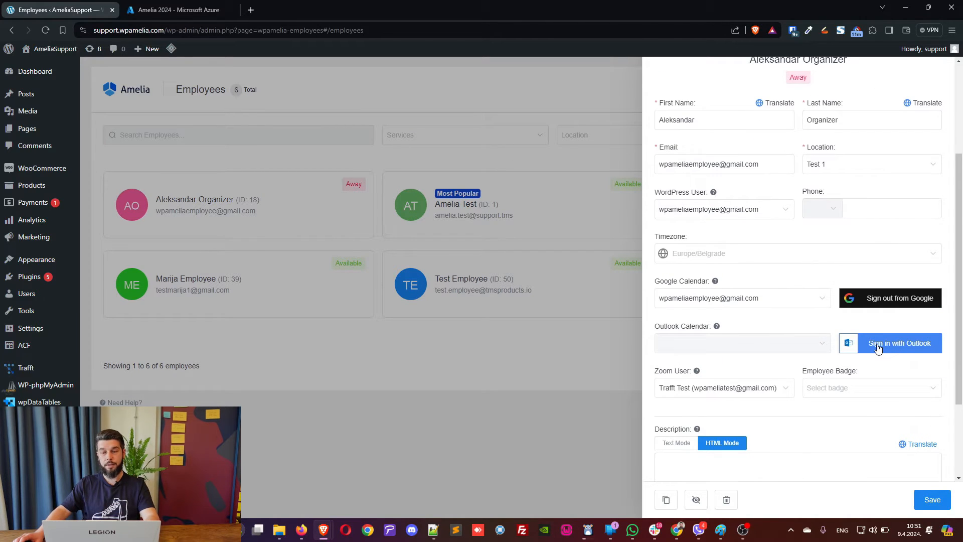
- Start Sign in with Outlook for the employee using the already signed-in Microsoft account
{"action": "left_click", "coordinate": [900, 342]}
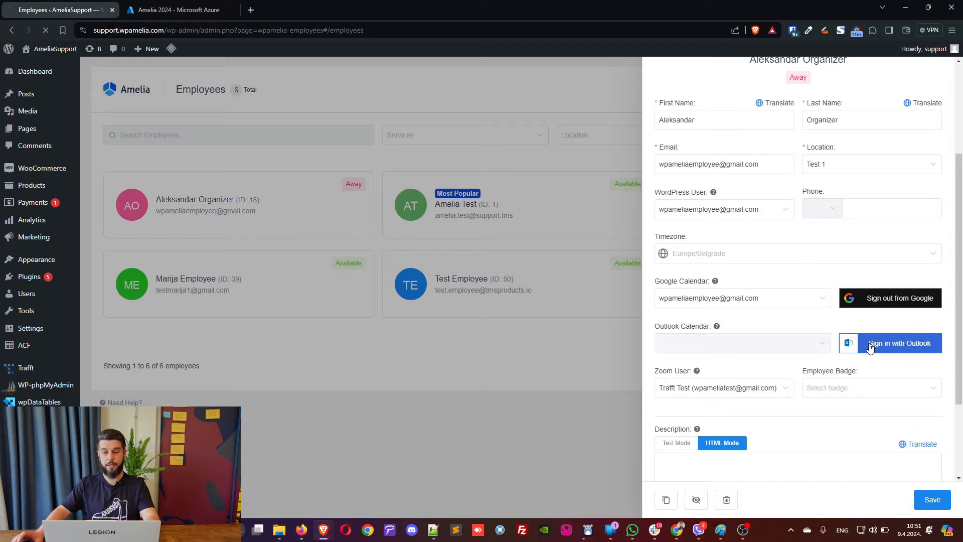
{"action": "left_click", "coordinate": [899, 343]}
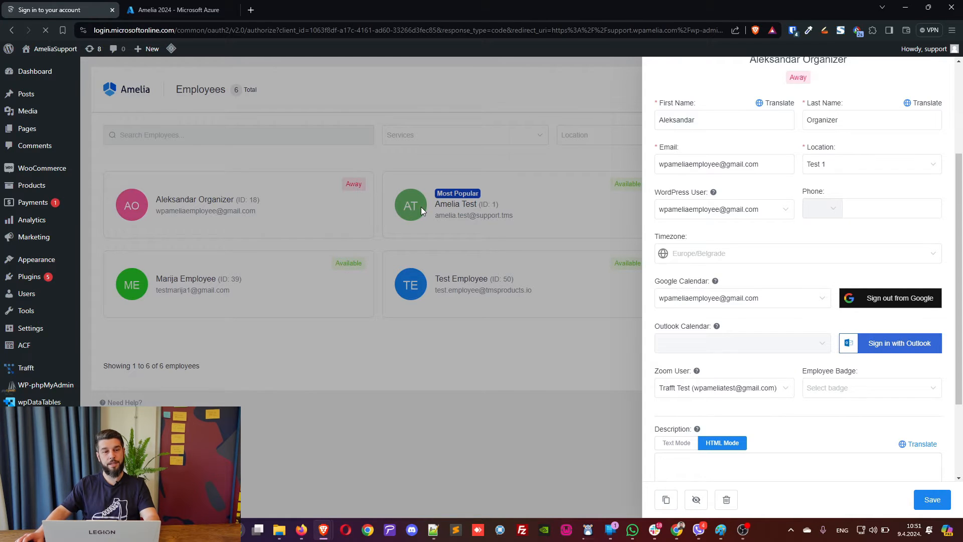
{"action": "left_click", "coordinate": [899, 343]}
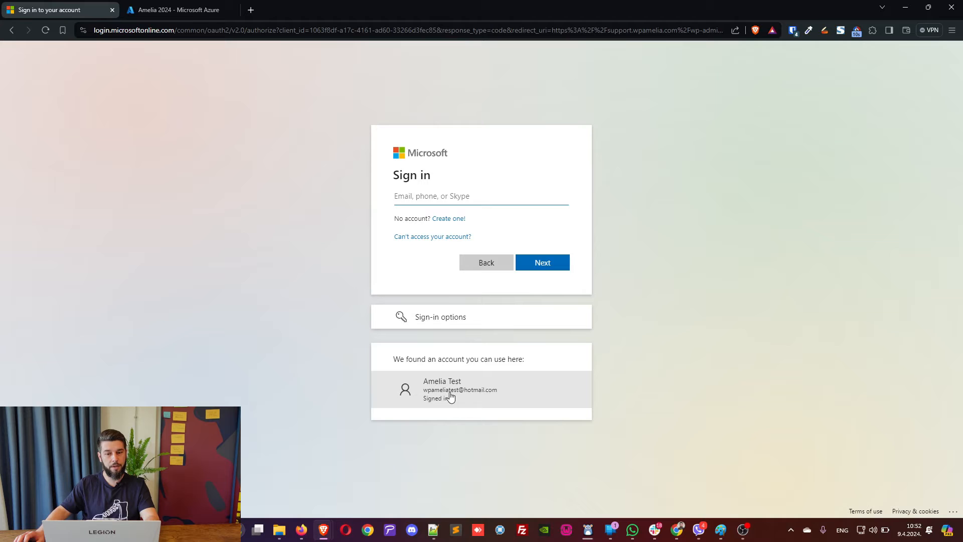
{"action": "left_click", "coordinate": [481, 389]}
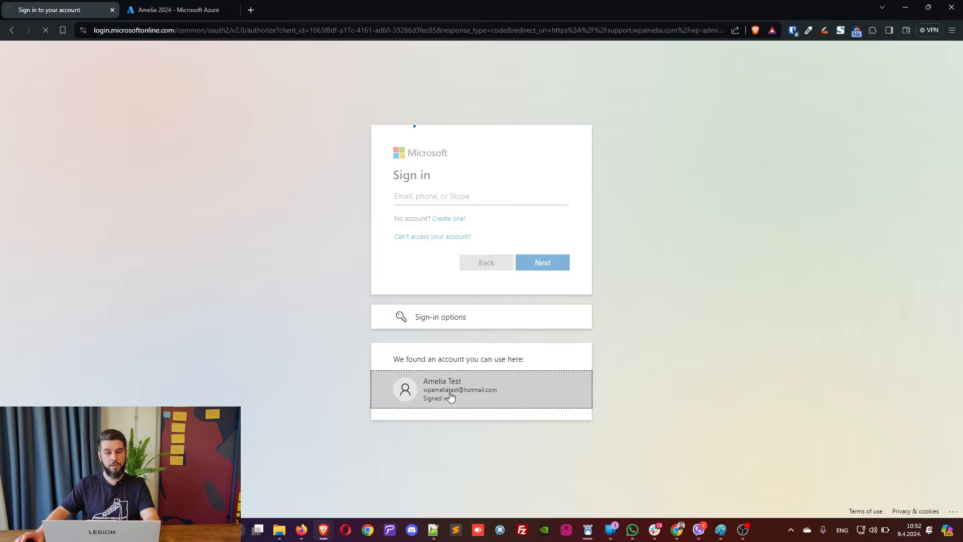
{"action": "left_click", "coordinate": [481, 389]}
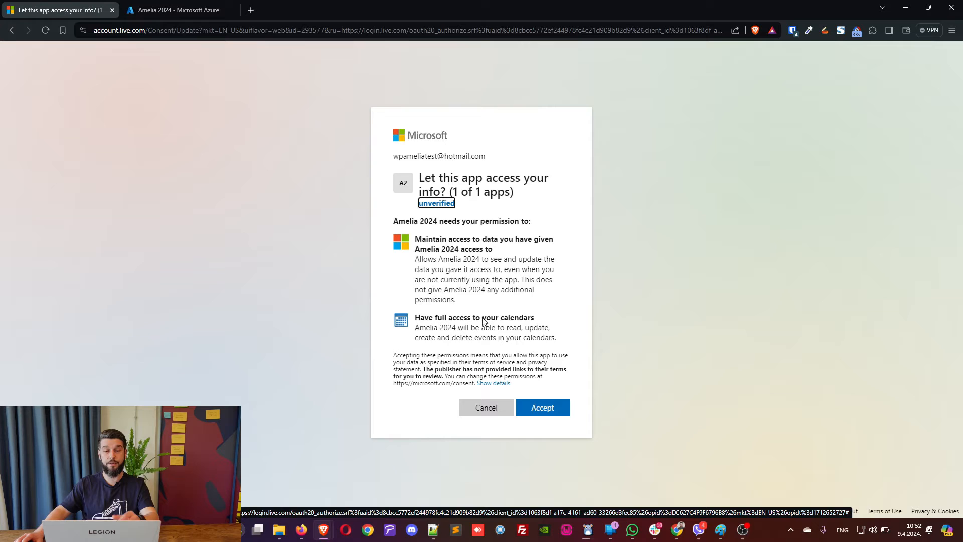
{"action": "mouse_move", "coordinate": [498, 352]}
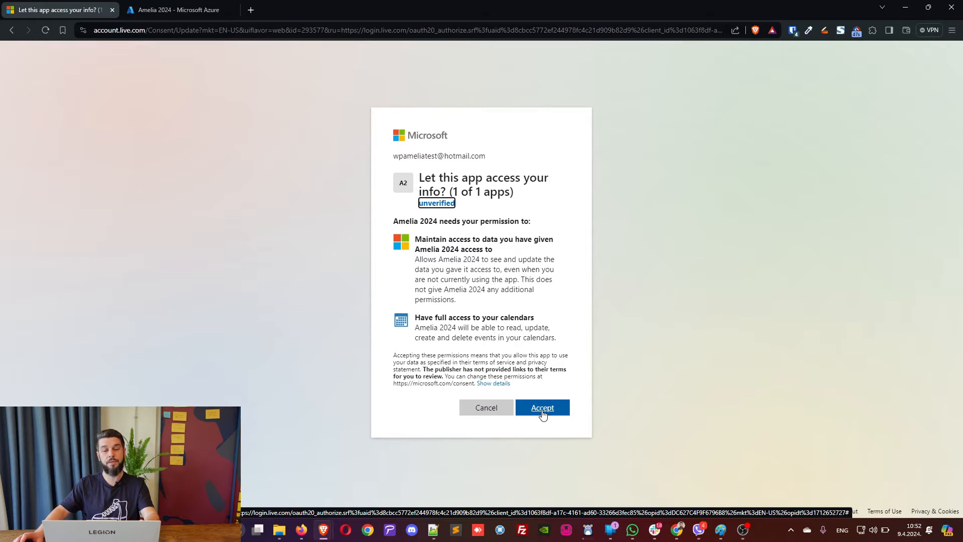
- Accept the permissions granting Amelia 2024 access to the calendars
{"action": "left_click", "coordinate": [541, 407]}
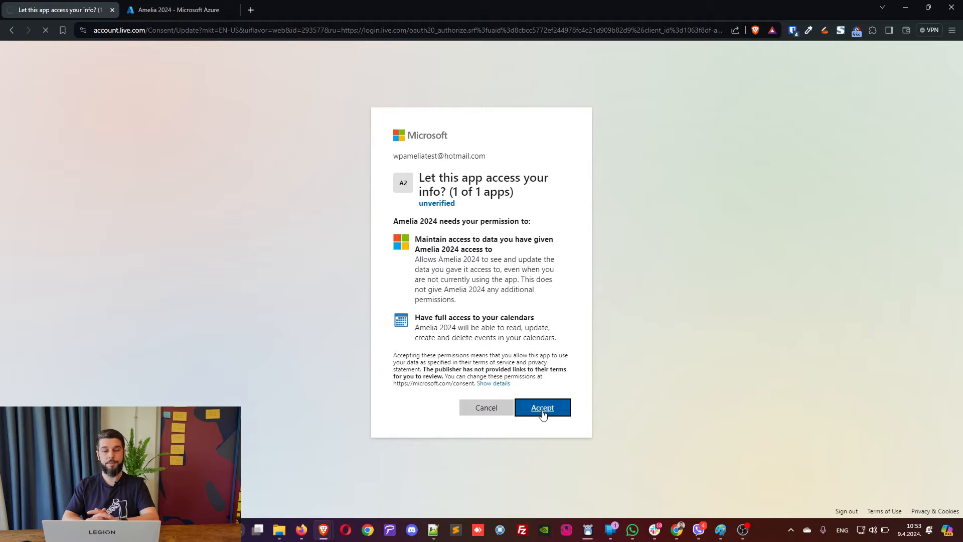
{"action": "left_click", "coordinate": [542, 407]}
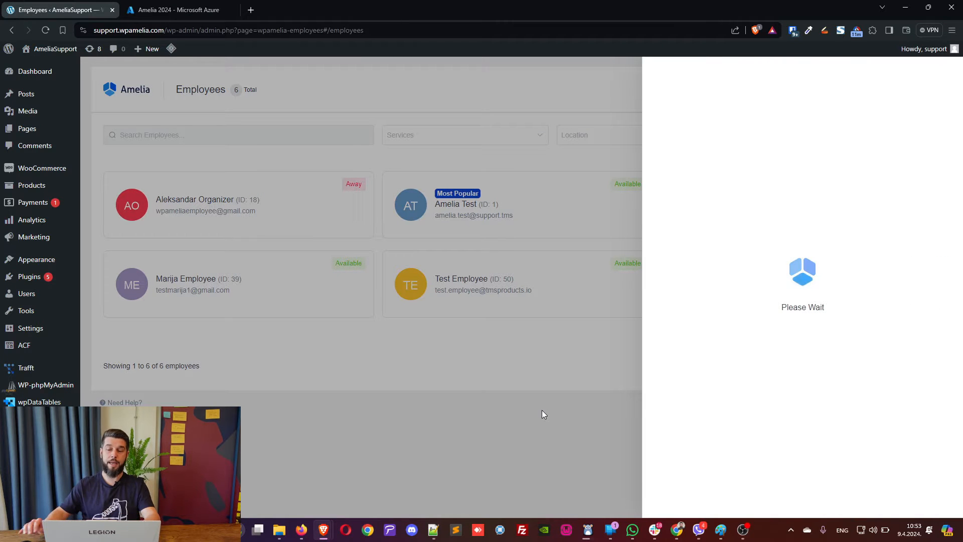
- Confirm the employee's Outlook Calendar shows Calendar and save the employee
{"action": "left_click", "coordinate": [194, 199]}
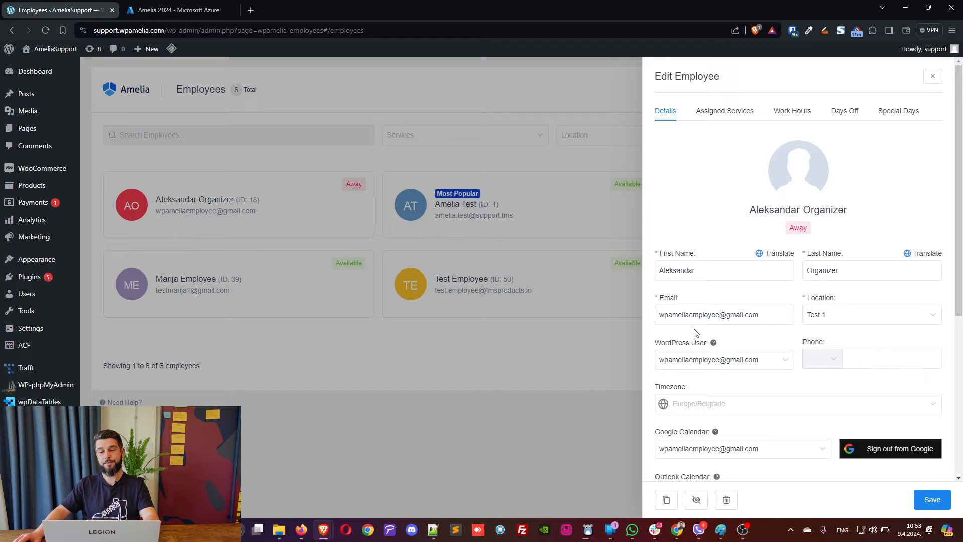
{"action": "scroll", "scroll_direction": "down", "scroll_amount": 3}
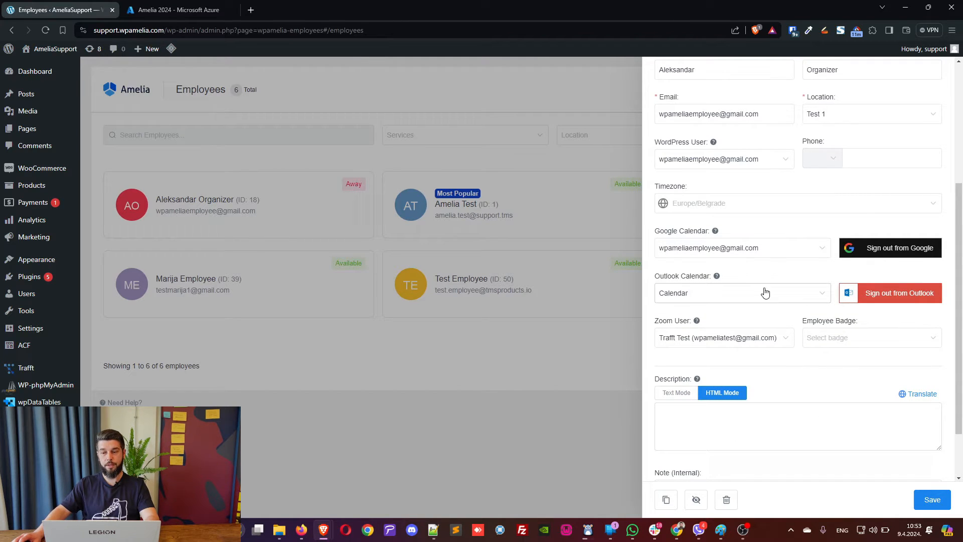
{"action": "scroll", "scroll_direction": "down", "scroll_amount": 3}
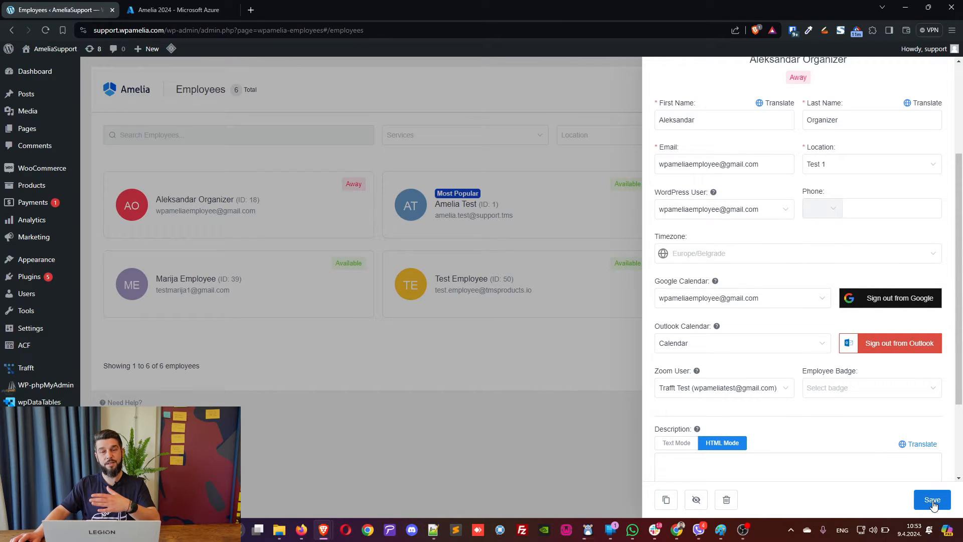
{"action": "left_click", "coordinate": [931, 500]}
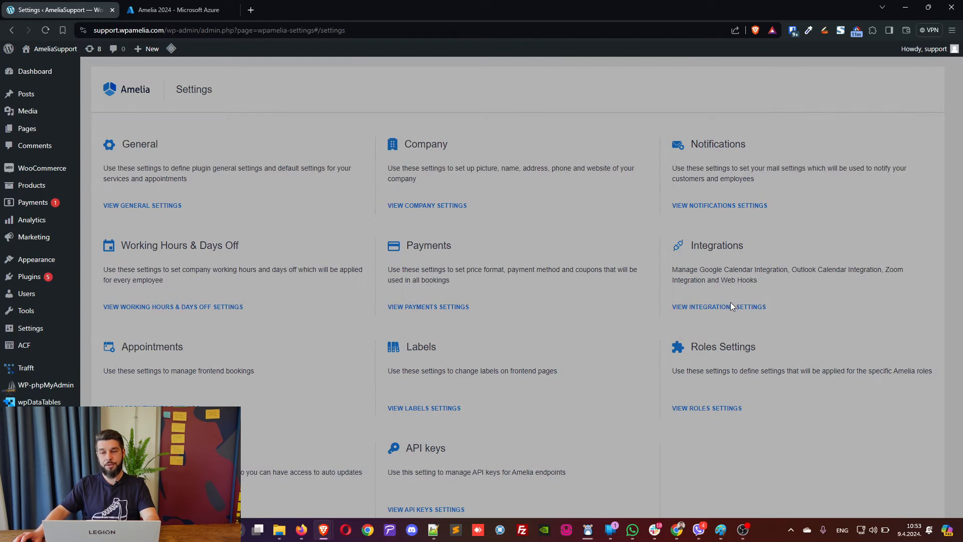
- In Outlook Calendar integration settings enable Remove Outlook Calendar Busy Slots and view maximum-events options
{"action": "left_click", "coordinate": [719, 307]}
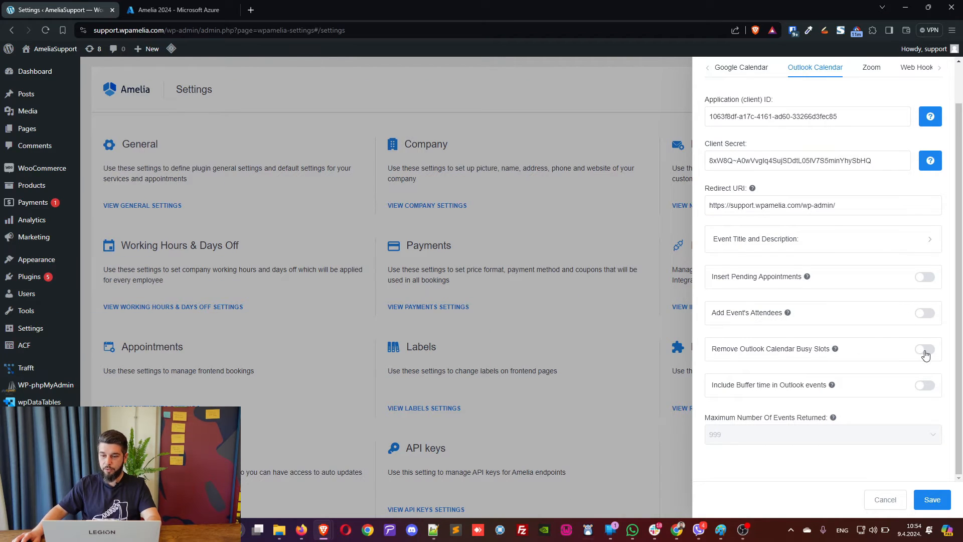
{"action": "left_click", "coordinate": [924, 349]}
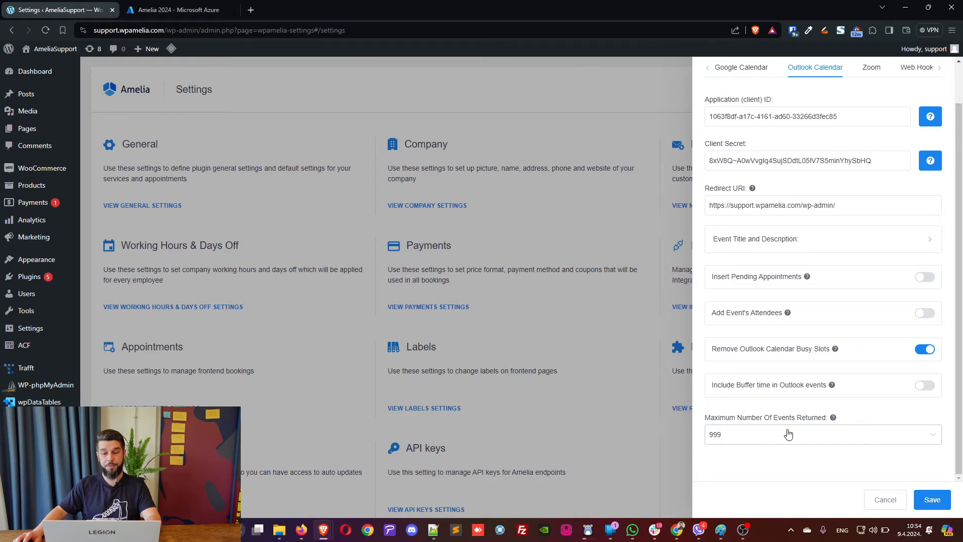
{"action": "left_click", "coordinate": [821, 434]}
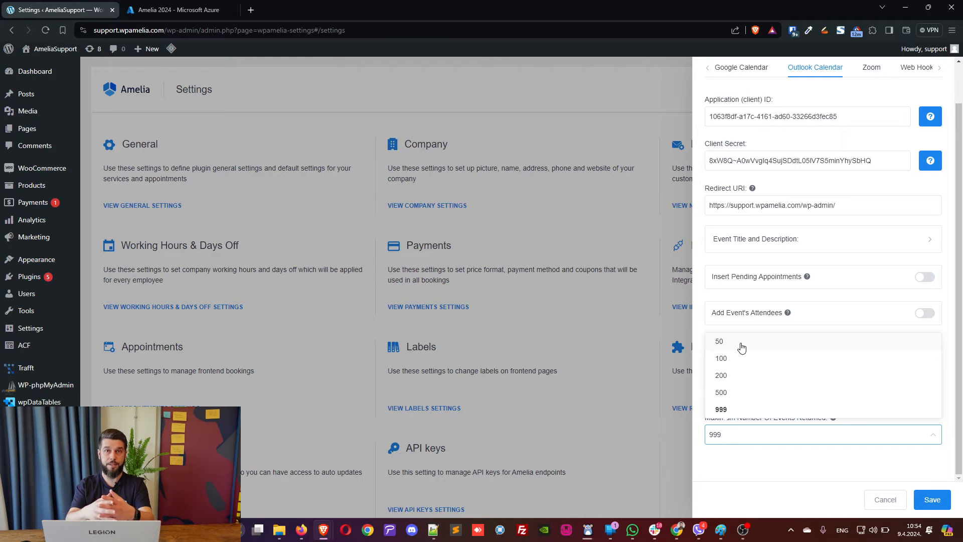
{"action": "mouse_move", "coordinate": [729, 409]}
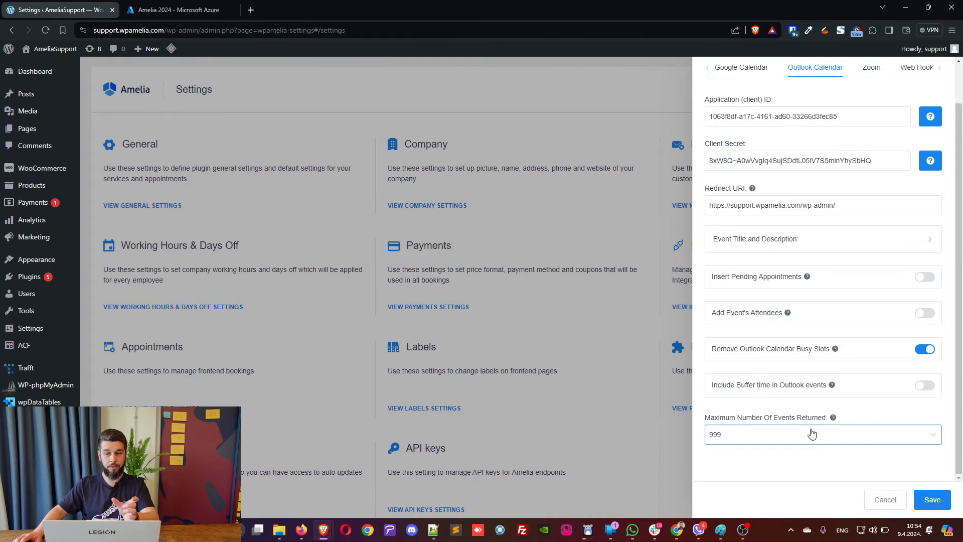
{"action": "mouse_move", "coordinate": [807, 275]}
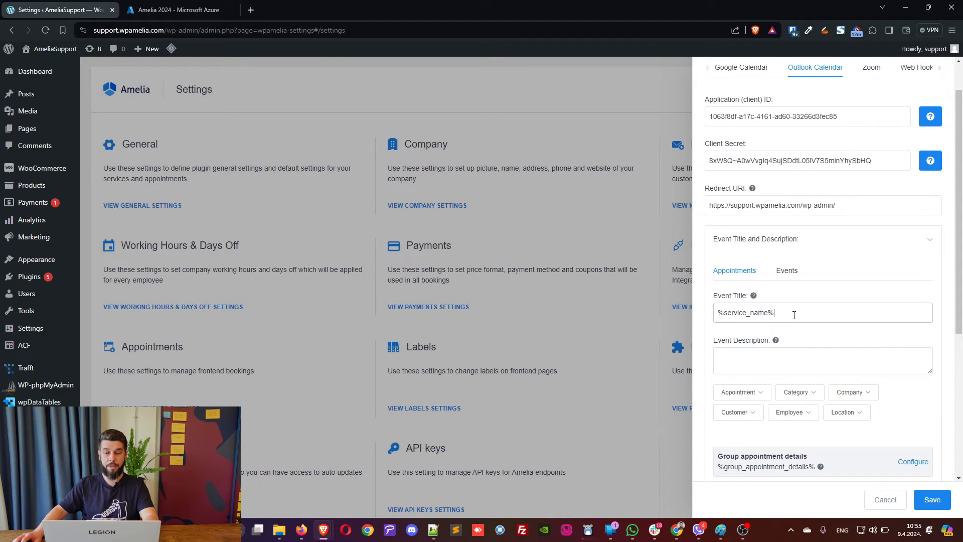
- Finish the event title as service name with %customer_full_name%
{"action": "type", "text": "wit"}
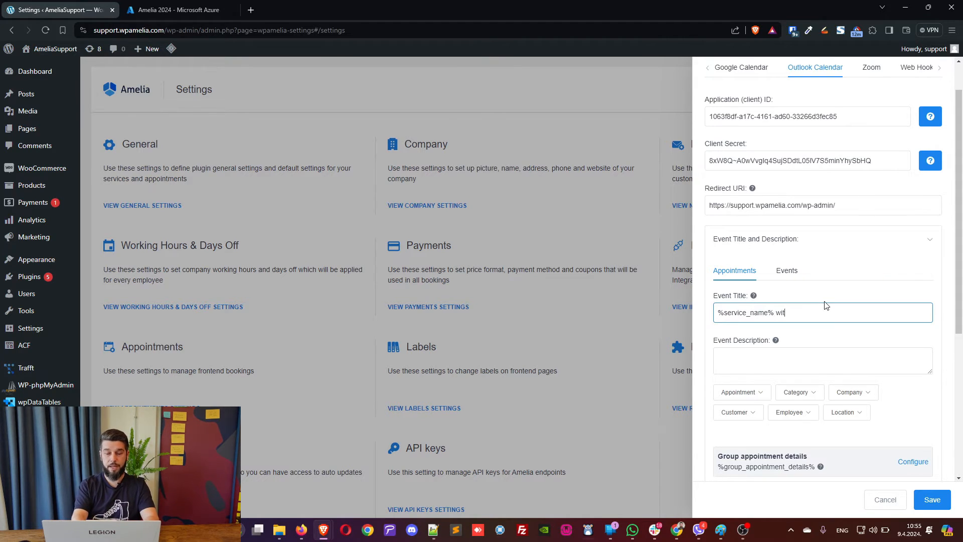
{"action": "type", "text": "h %customer_full_"}
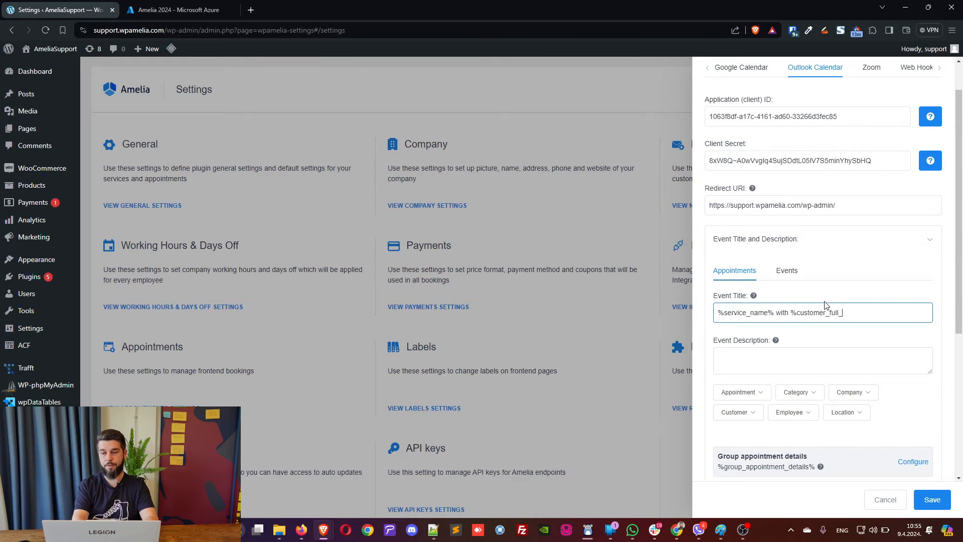
{"action": "type", "text": "name%"}
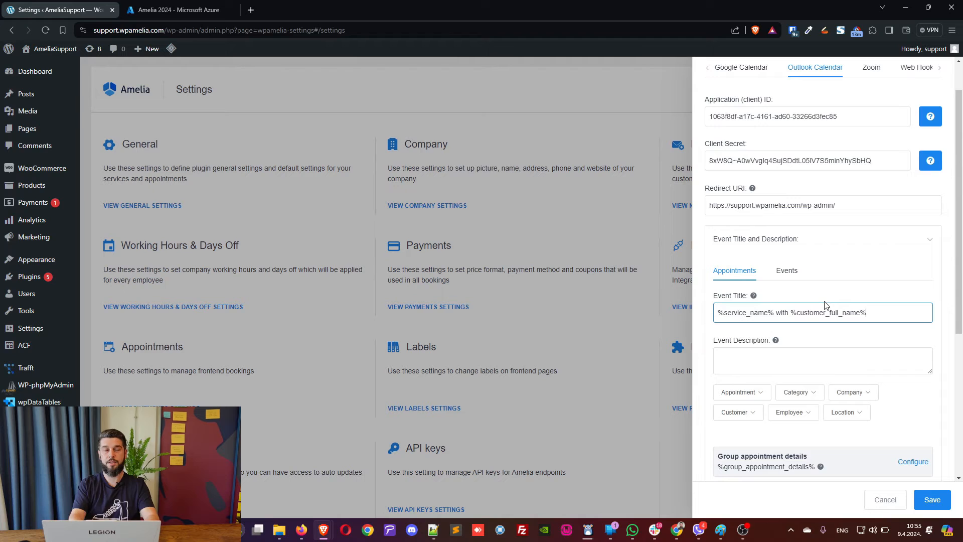
- Write the description 'A %service_name% appointment with %customer_full_name% at'
{"action": "left_click", "coordinate": [821, 360]}
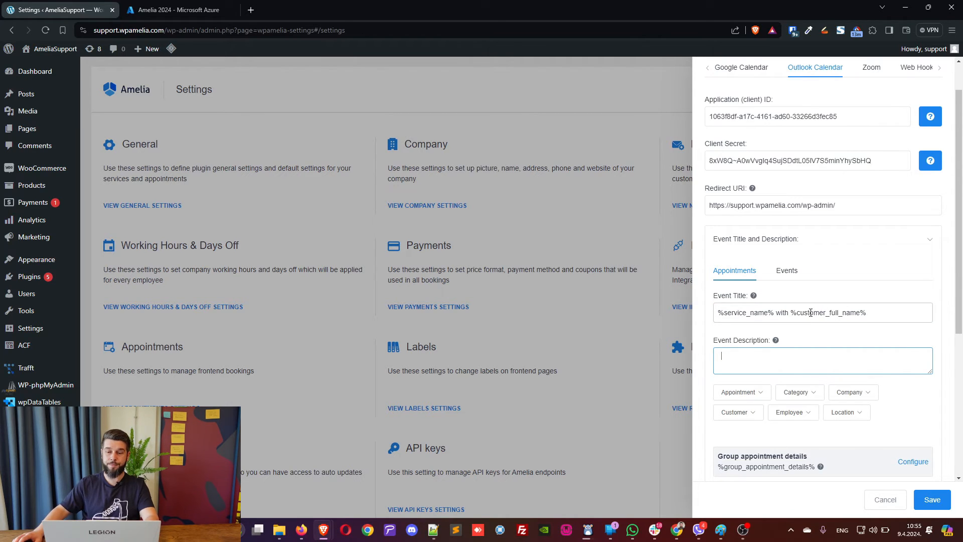
{"action": "mouse_move", "coordinate": [807, 340]}
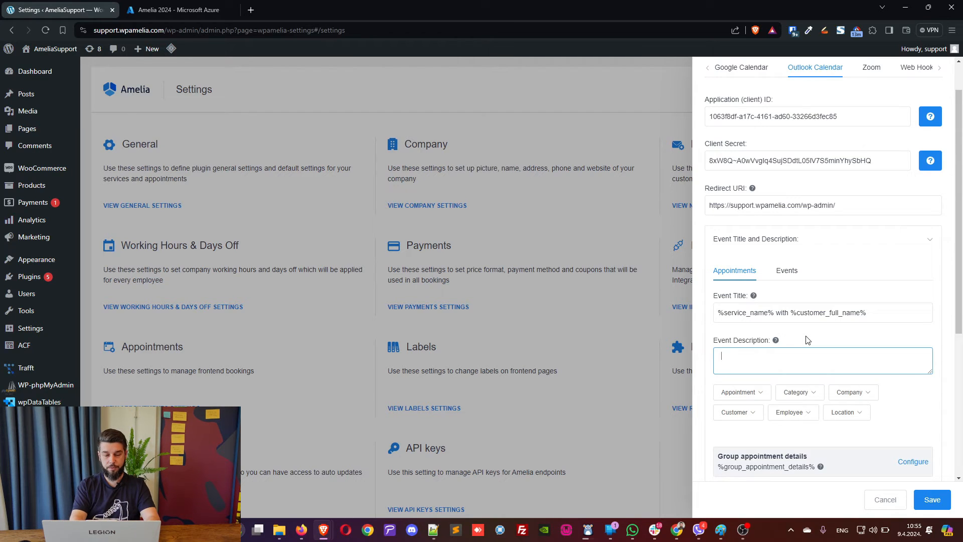
{"action": "type", "text": "A %"}
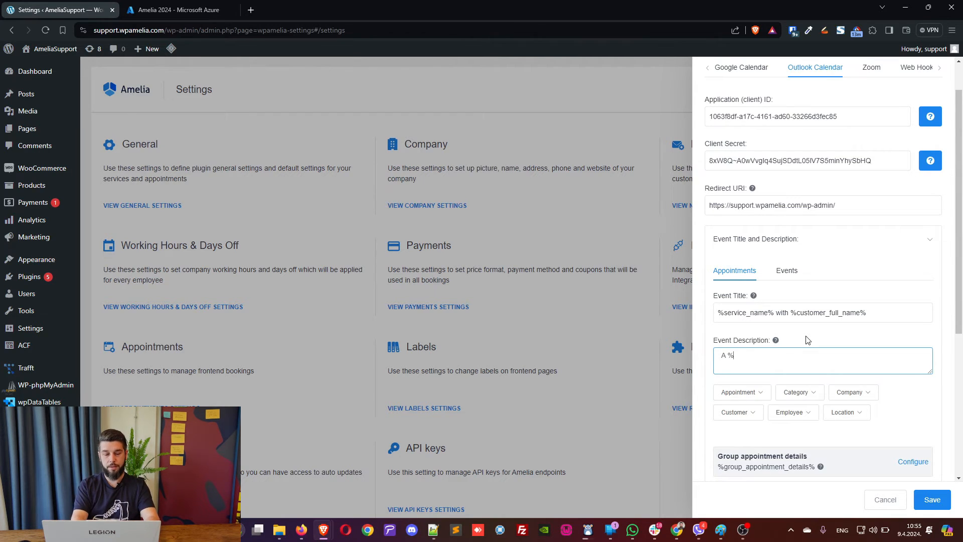
{"action": "type", "text": "service_name%"}
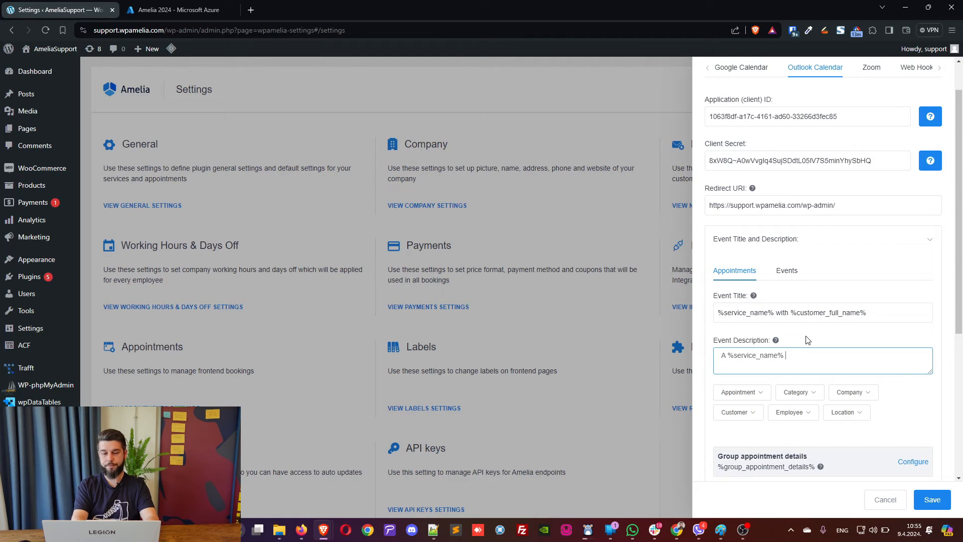
{"action": "type", "text": "appointmnet w"}
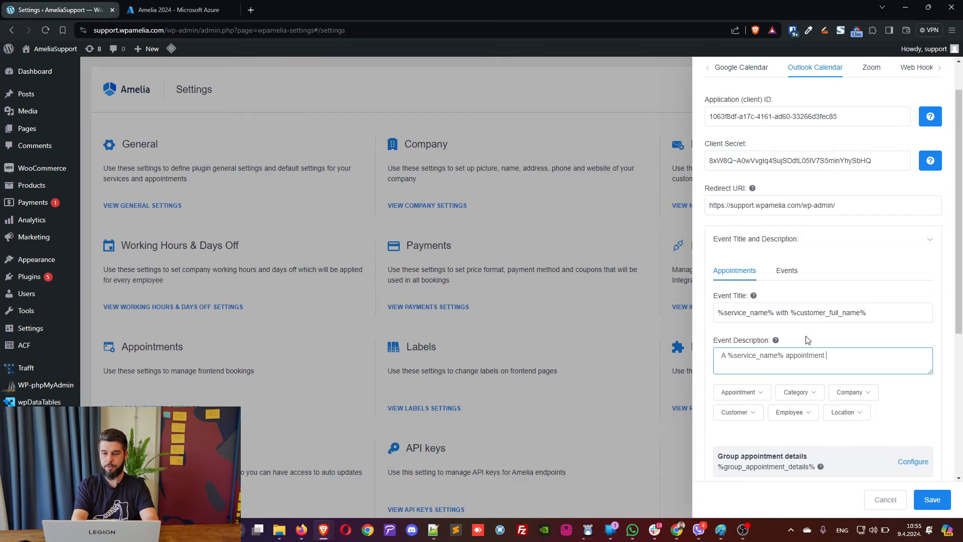
{"action": "type", "text": "with %custom"}
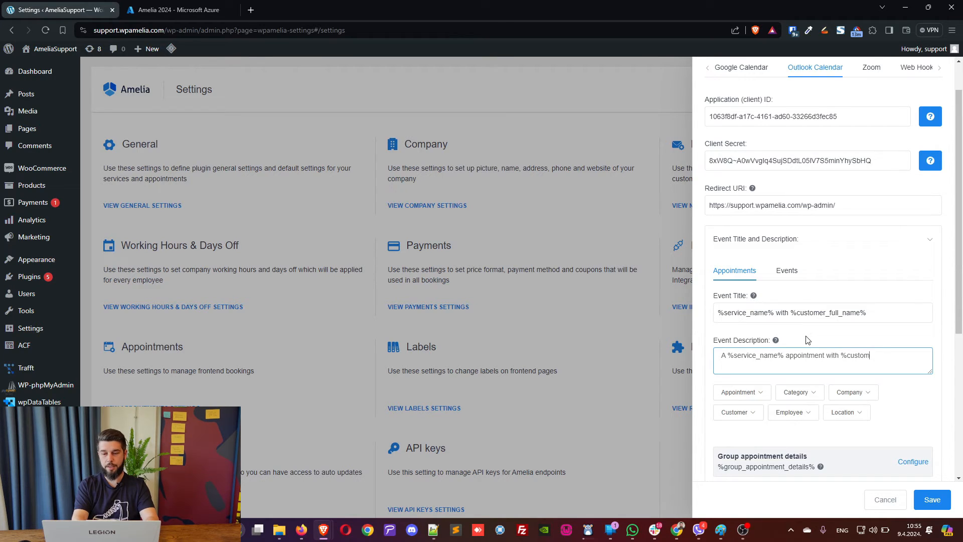
{"action": "type", "text": "er_full_name"}
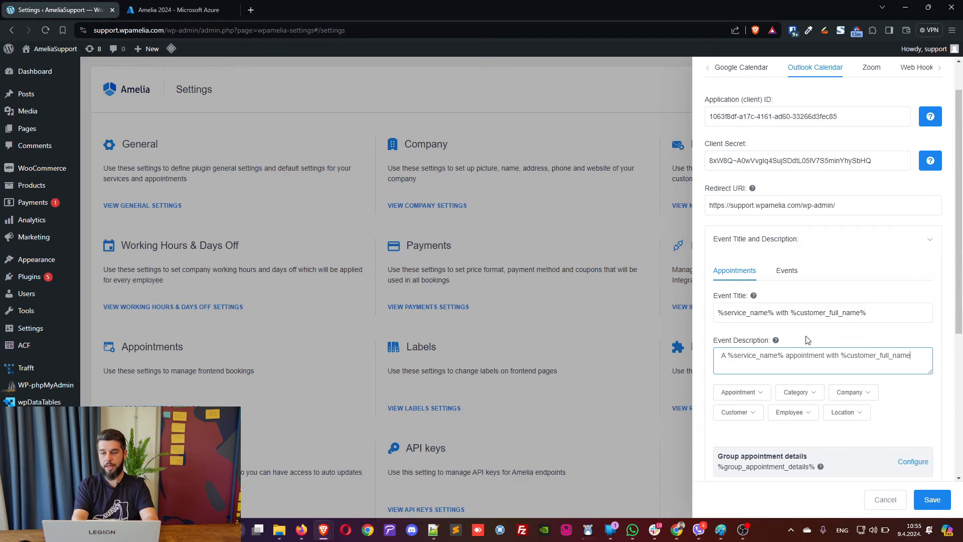
{"action": "type", "text": "at %"}
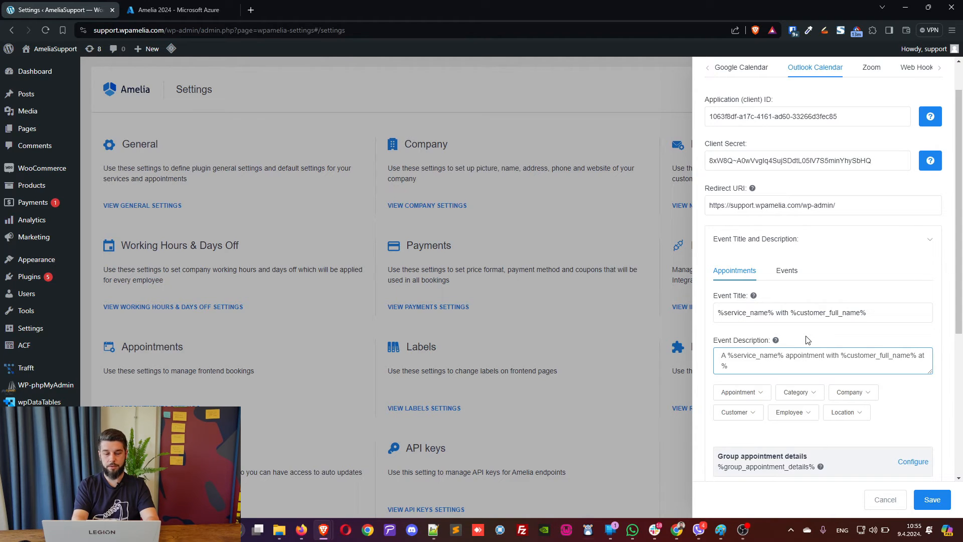
{"action": "type", "text": "star"}
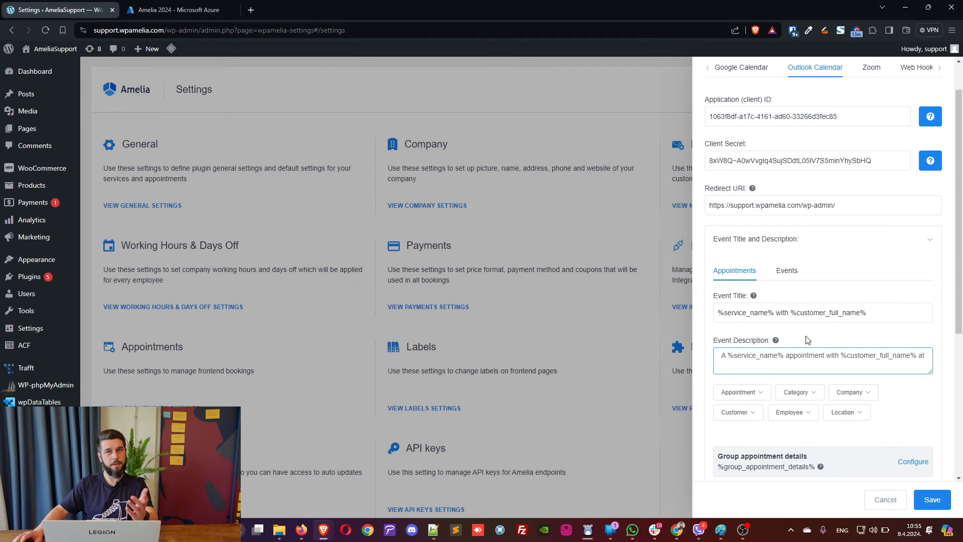
- Insert the %appointment_start_time% placeholder at the end of the description
{"action": "left_click", "coordinate": [741, 392]}
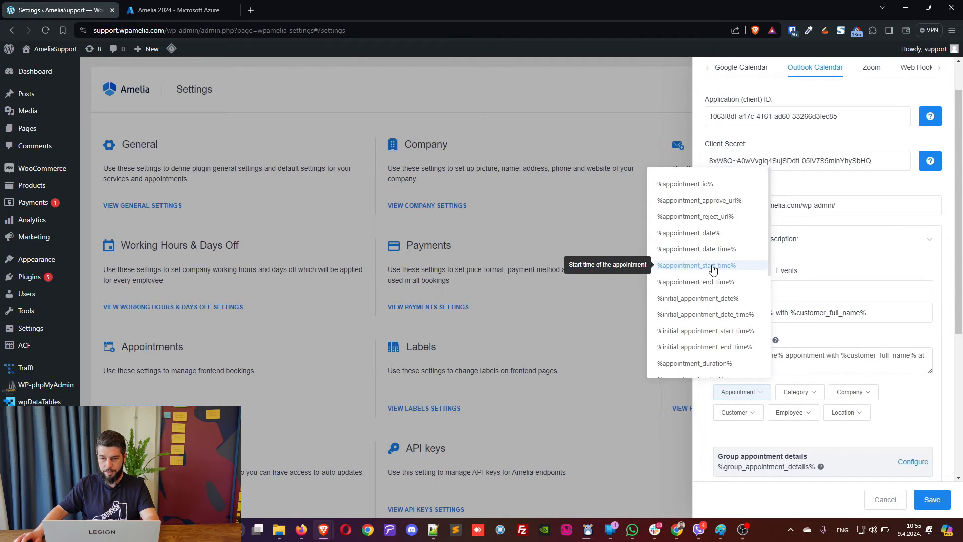
{"action": "left_click", "coordinate": [697, 265]}
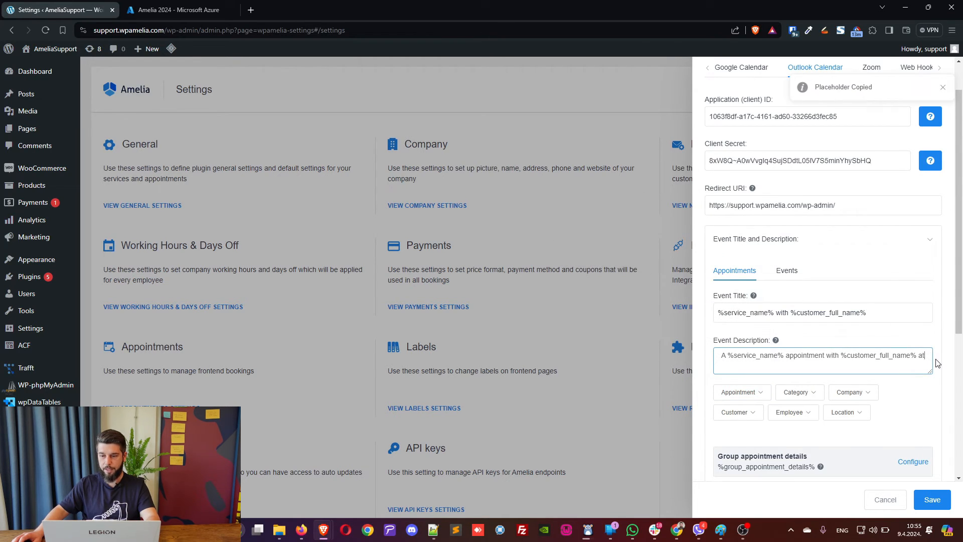
{"action": "left_click", "coordinate": [851, 391]}
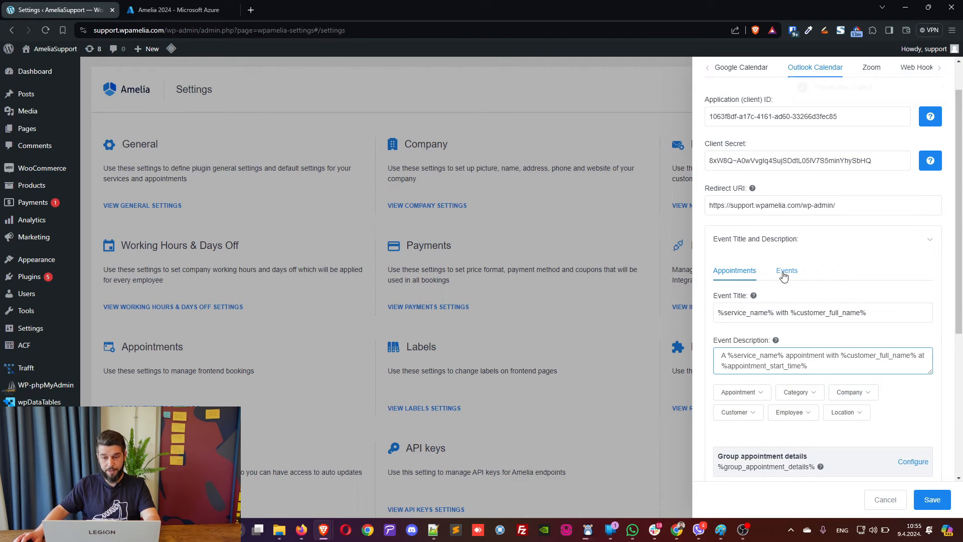
{"action": "scroll", "scroll_direction": "down", "scroll_amount": 3}
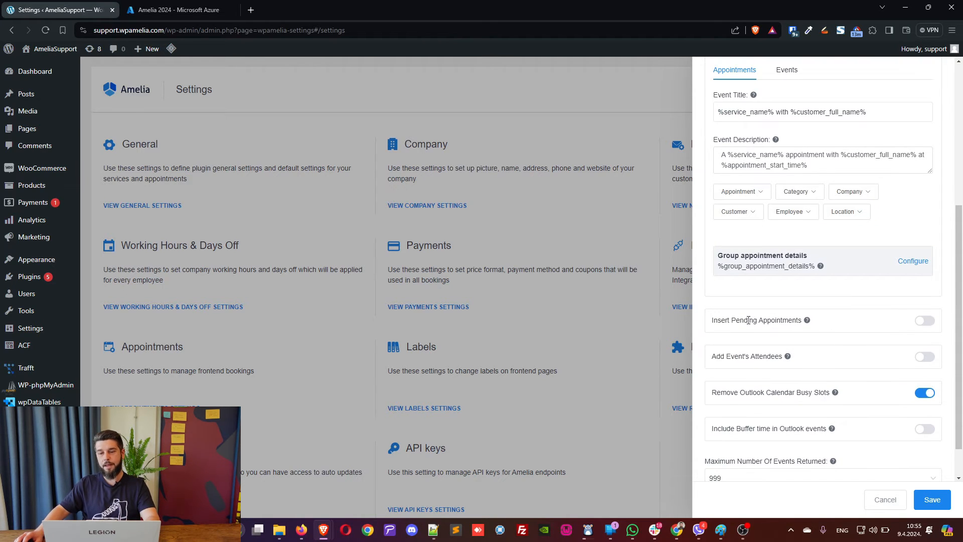
{"action": "mouse_move", "coordinate": [886, 315]}
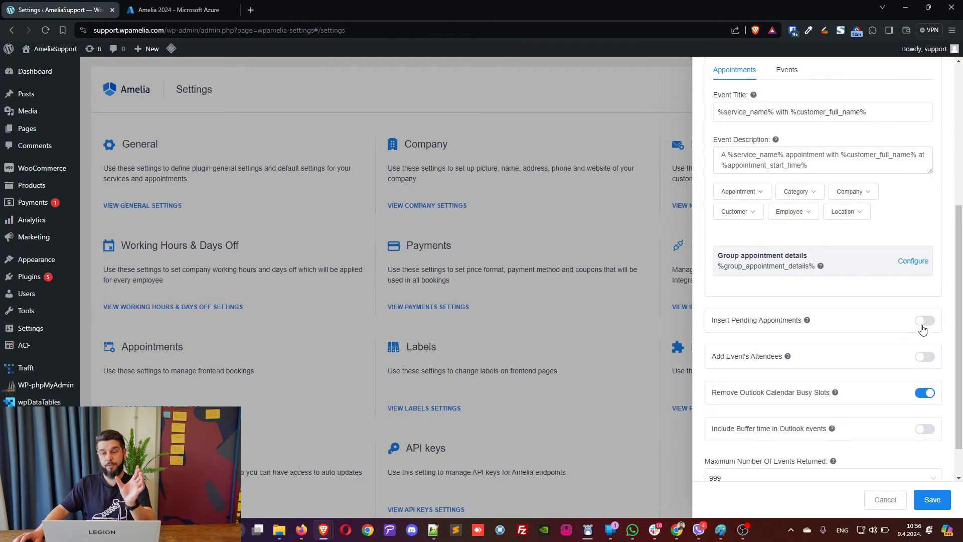
- Enable Insert Pending Appointments and save the Outlook Calendar integration settings
{"action": "left_click", "coordinate": [924, 320]}
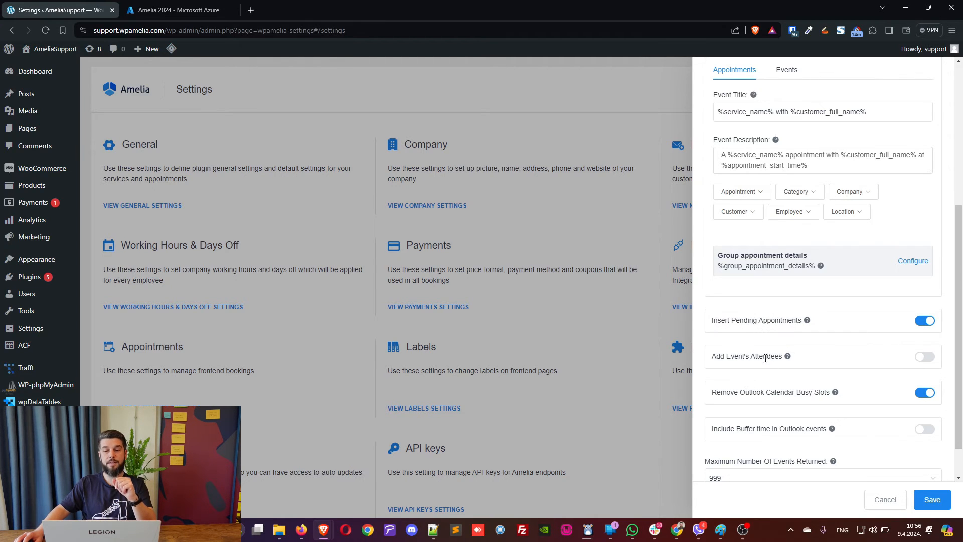
{"action": "mouse_move", "coordinate": [787, 356]}
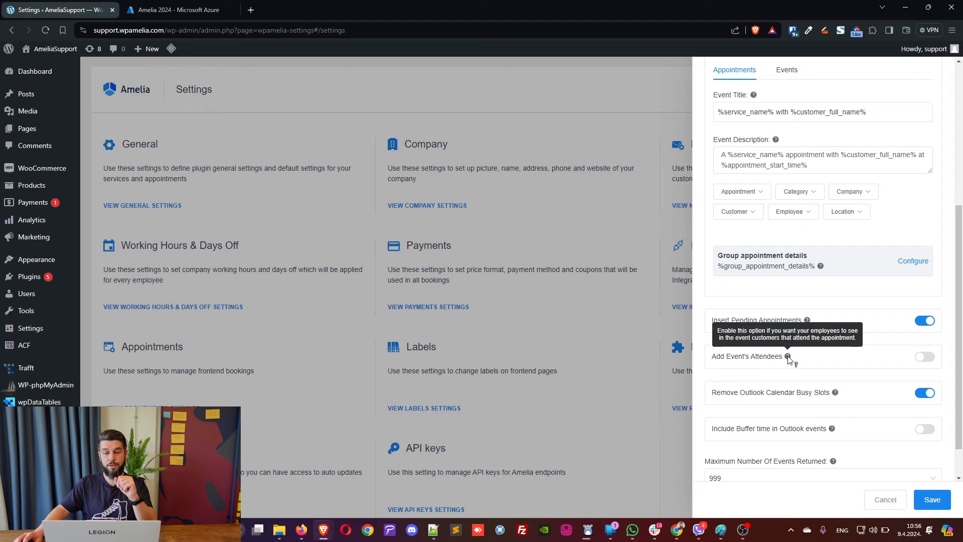
{"action": "mouse_move", "coordinate": [835, 363]}
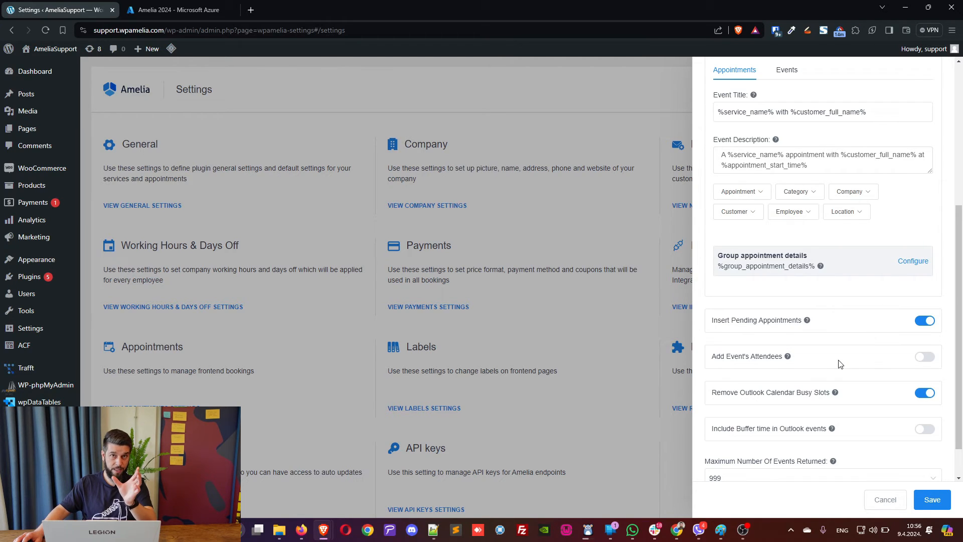
{"action": "mouse_move", "coordinate": [857, 362]}
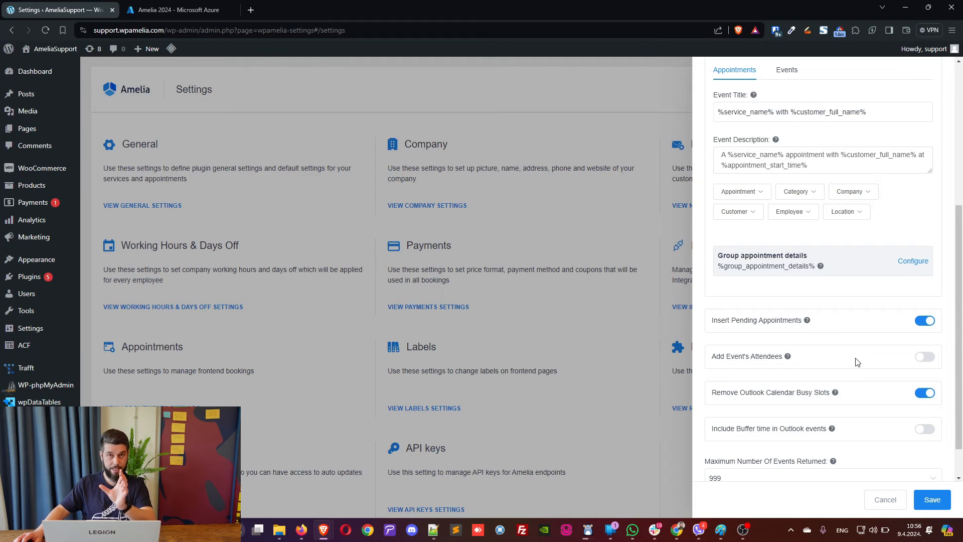
{"action": "scroll", "scroll_direction": "down", "scroll_amount": 3}
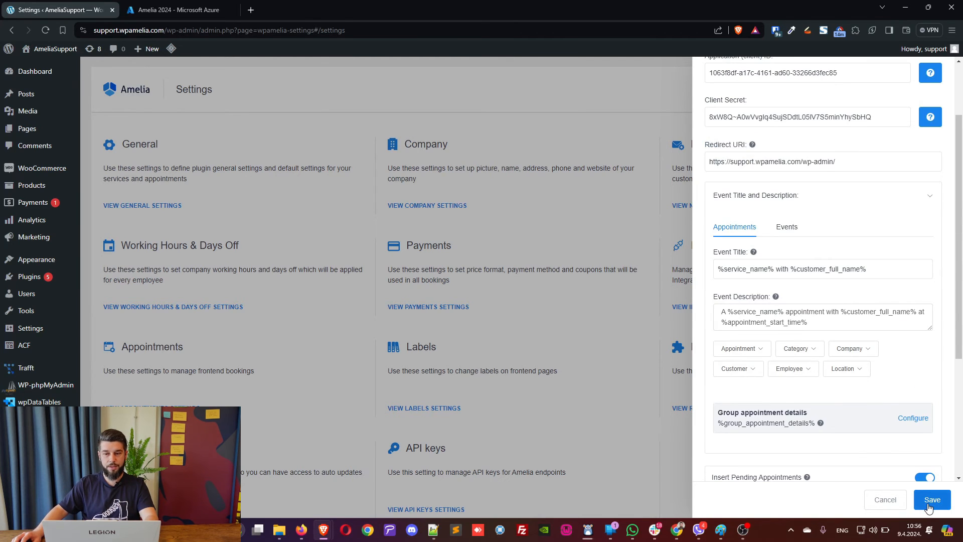
{"action": "left_click", "coordinate": [931, 500]}
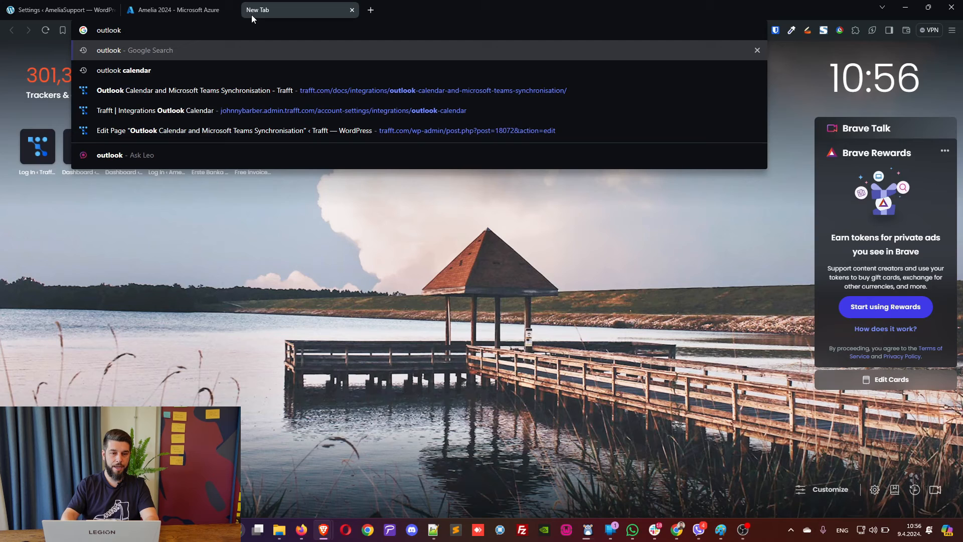
- Search for Outlook in a new tab and open it
{"action": "left_click", "coordinate": [109, 50]}
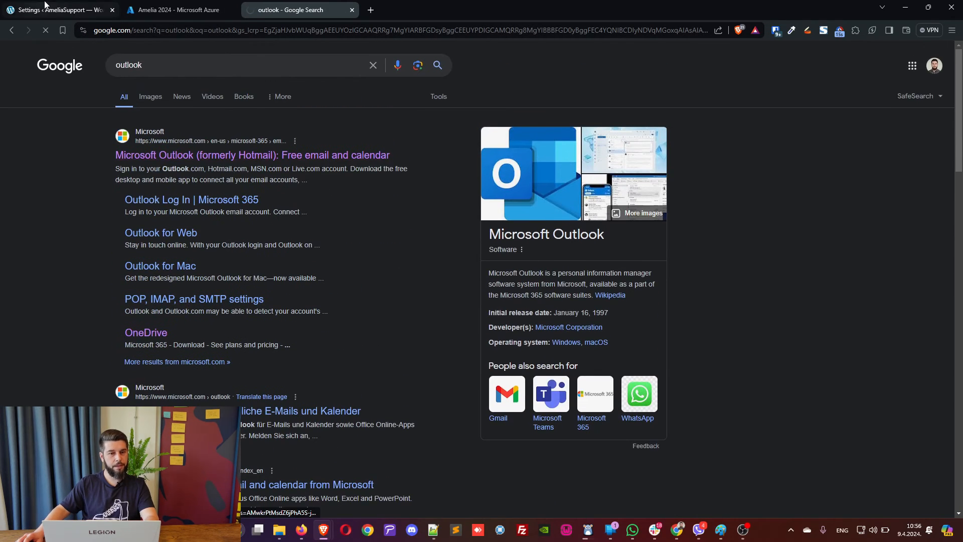
{"action": "left_click", "coordinate": [56, 10]}
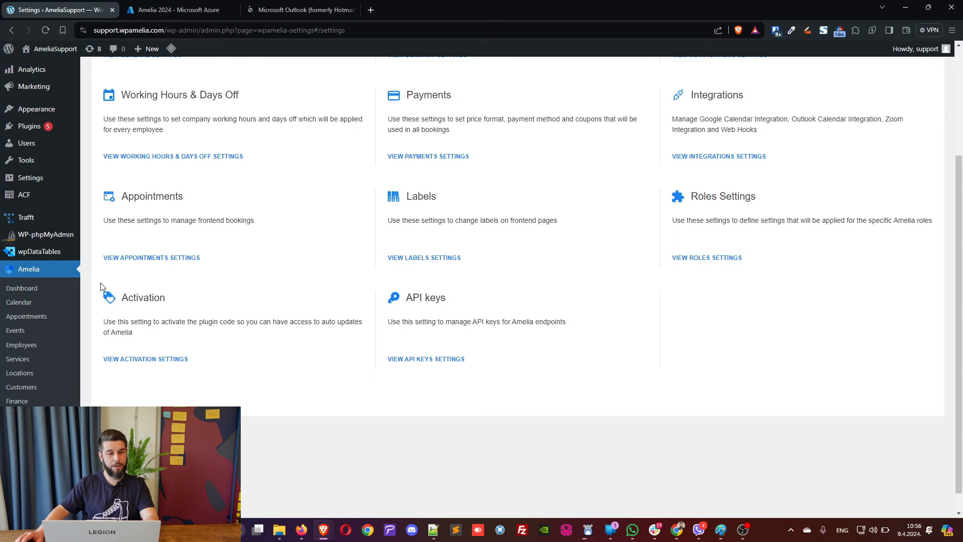
{"action": "left_click", "coordinate": [299, 10]}
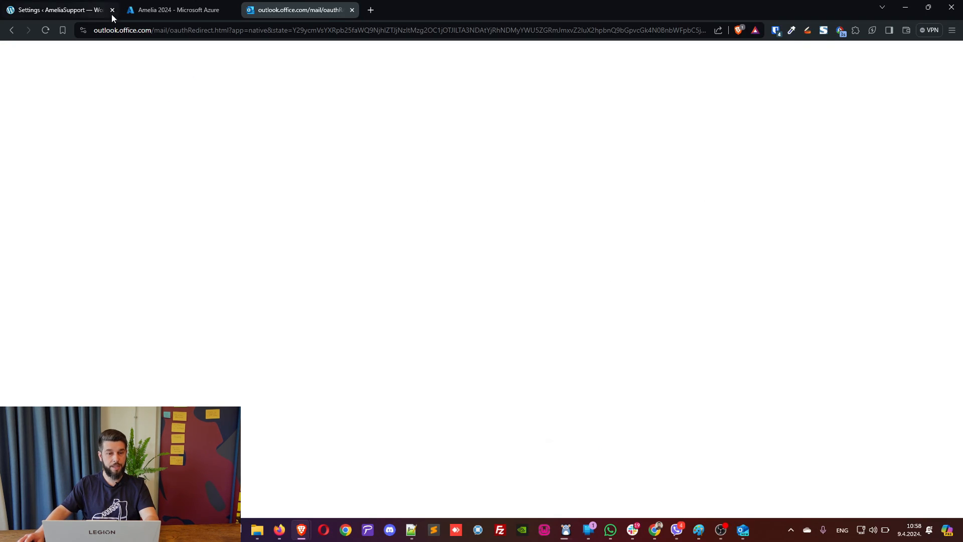
- Return to the Amelia tab and open the Appointments page
{"action": "left_click", "coordinate": [55, 10]}
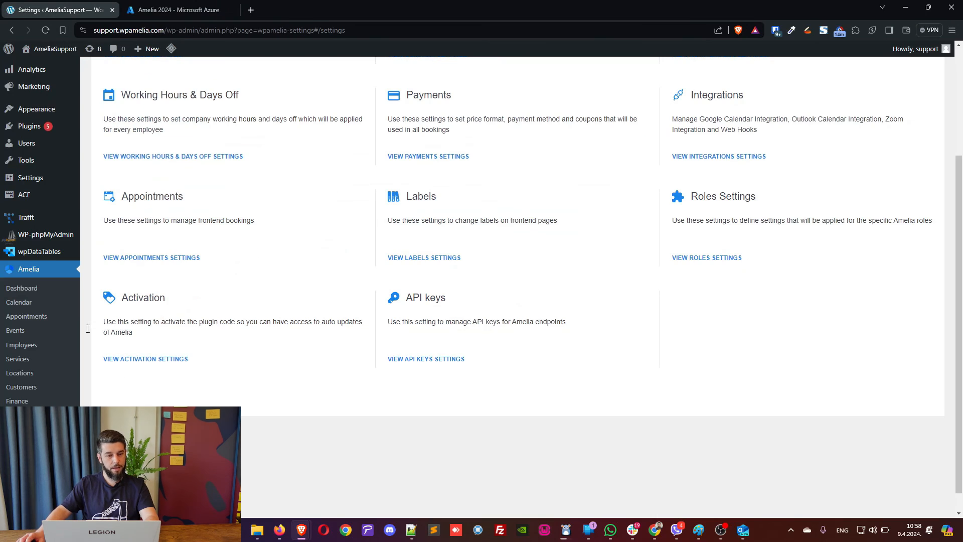
{"action": "left_click", "coordinate": [26, 315]}
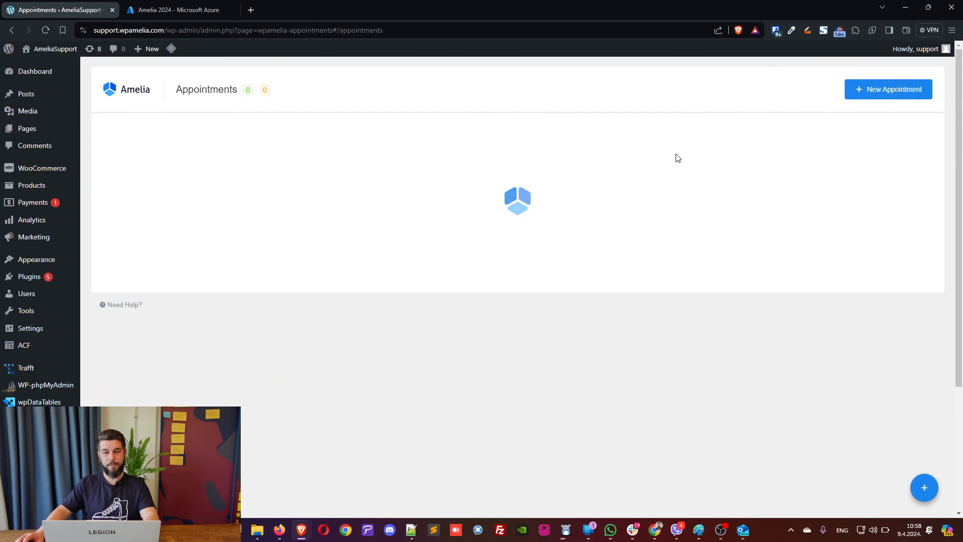
- Start a new appointment for the test customer with Service 1 and the organizer employee
{"action": "left_click", "coordinate": [887, 90]}
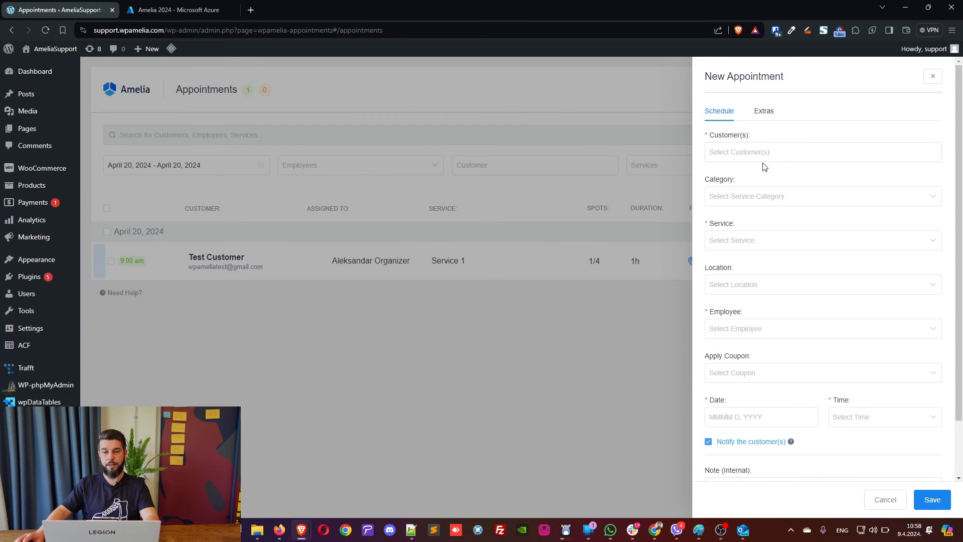
{"action": "left_click", "coordinate": [822, 151]}
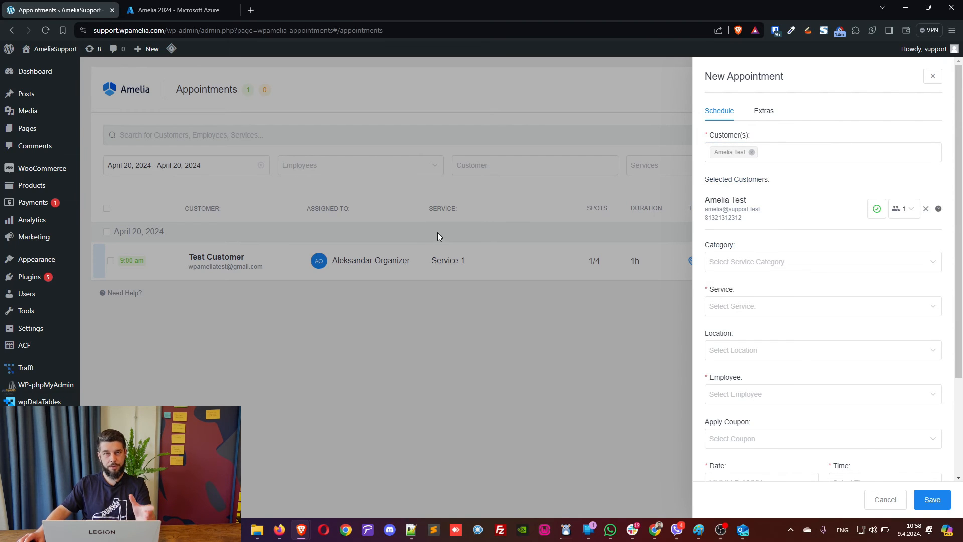
{"action": "left_click", "coordinate": [822, 306]}
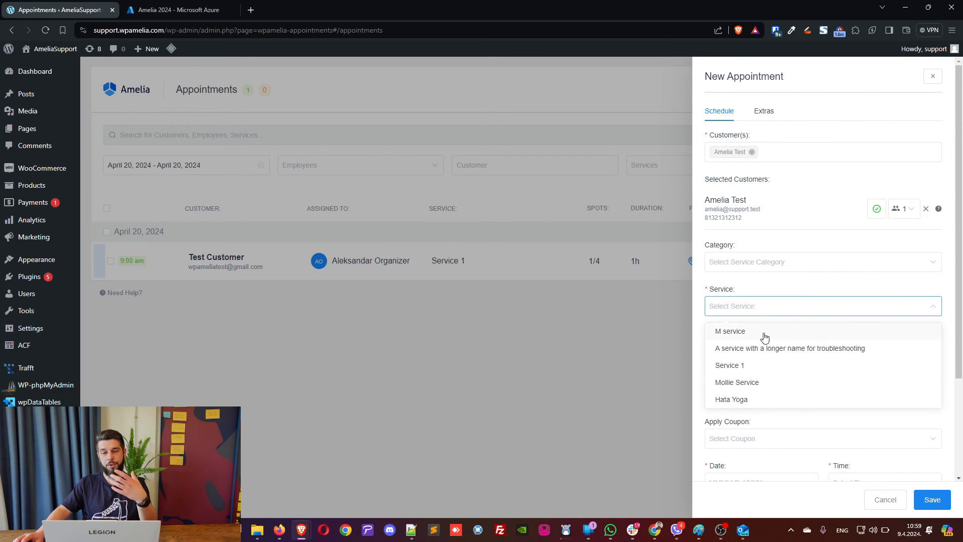
{"action": "left_click", "coordinate": [729, 364]}
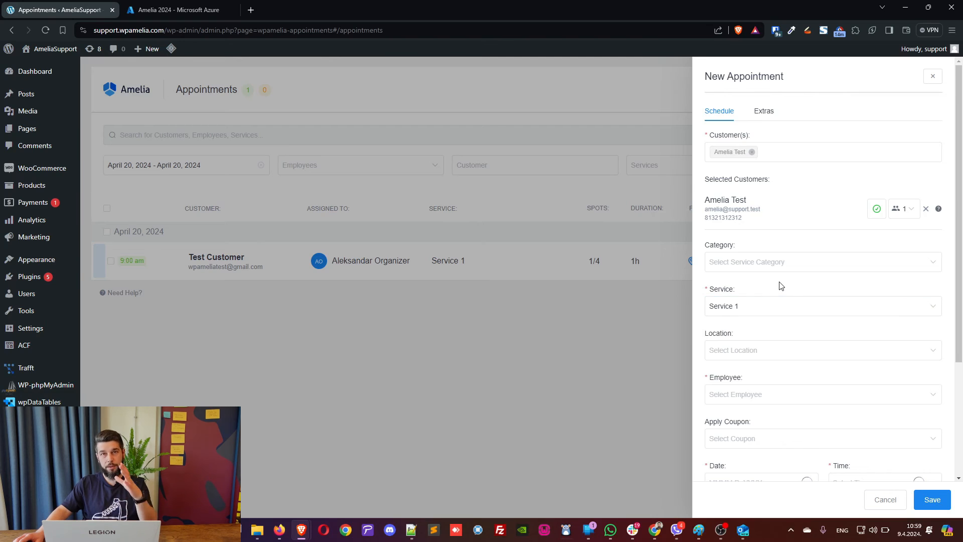
{"action": "left_click", "coordinate": [822, 293]}
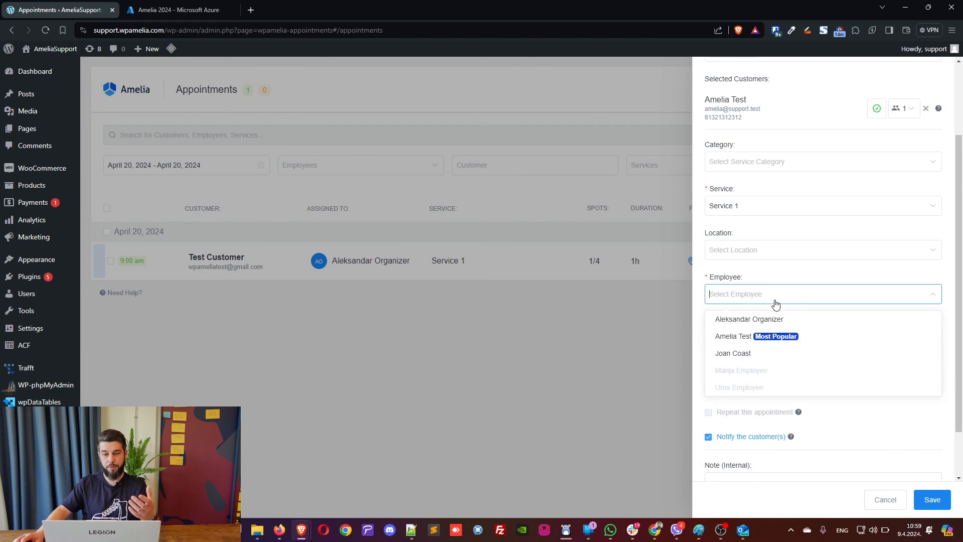
{"action": "left_click", "coordinate": [749, 319]}
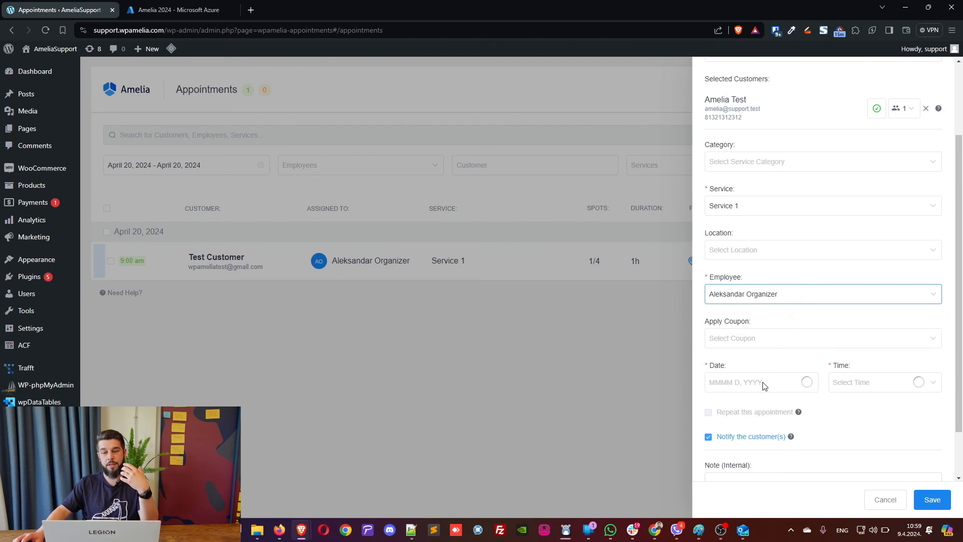
- Set April 19, 2024 at 10:00 am, untick customer notification, save, and check Outlook
{"action": "left_click", "coordinate": [761, 382]}
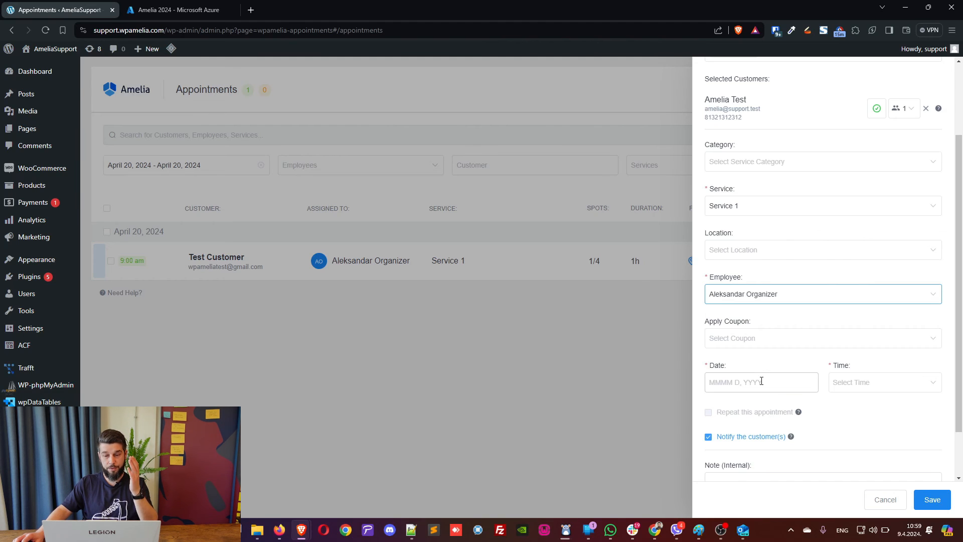
{"action": "left_click", "coordinate": [761, 382]}
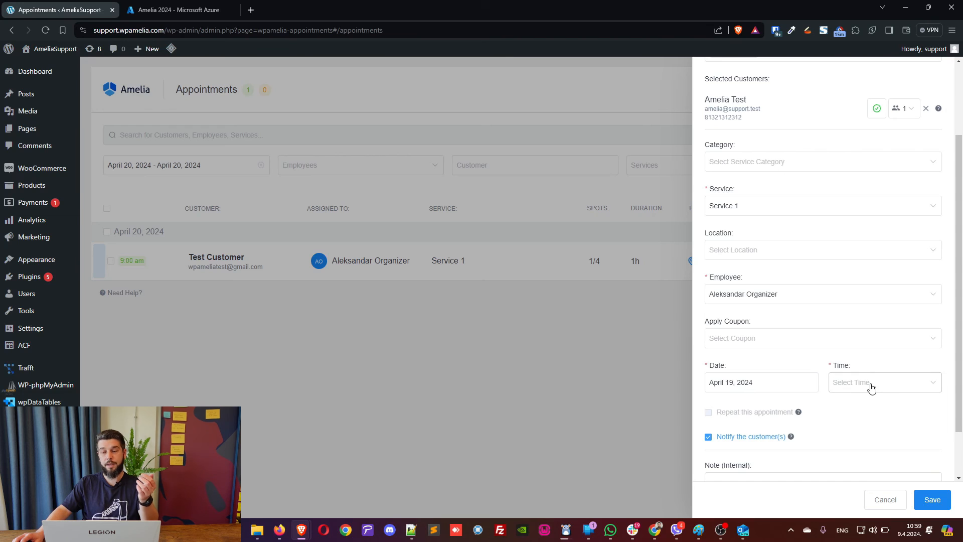
{"action": "left_click", "coordinate": [883, 382]}
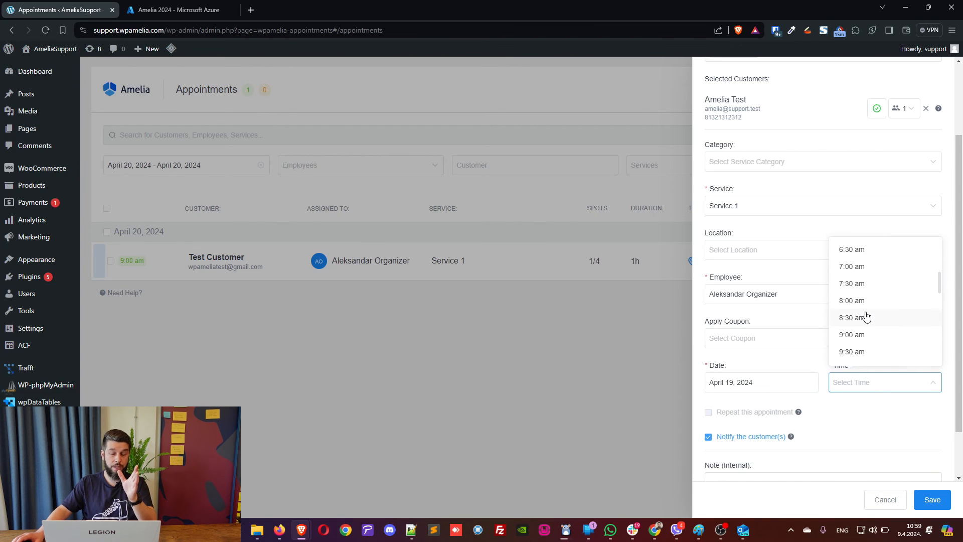
{"action": "left_click", "coordinate": [884, 382]}
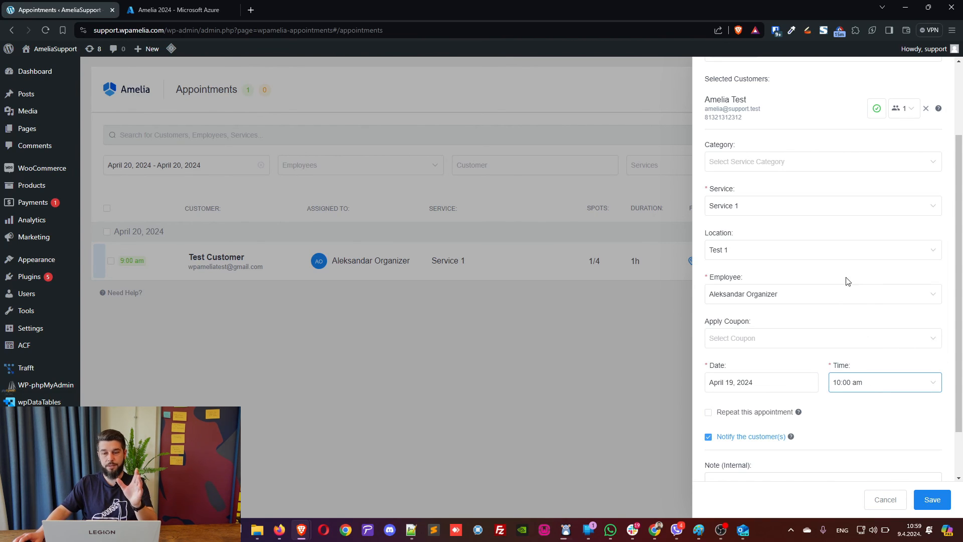
{"action": "left_click", "coordinate": [708, 436]}
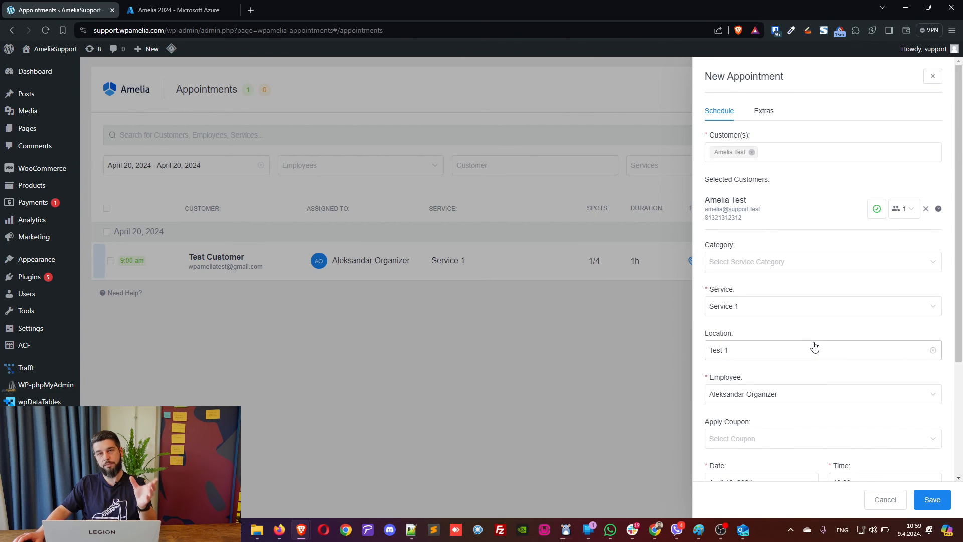
{"action": "scroll", "scroll_direction": "down", "scroll_amount": 3}
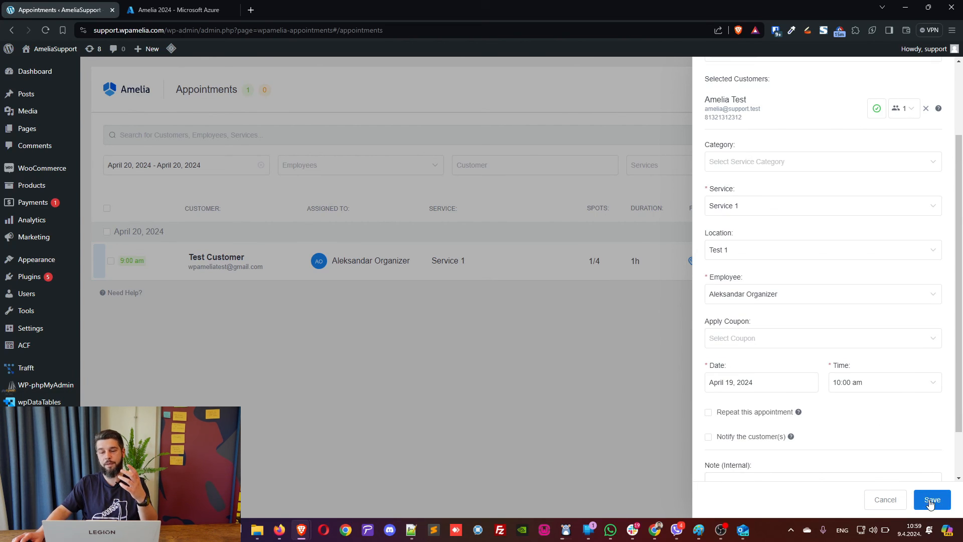
{"action": "left_click", "coordinate": [931, 499]}
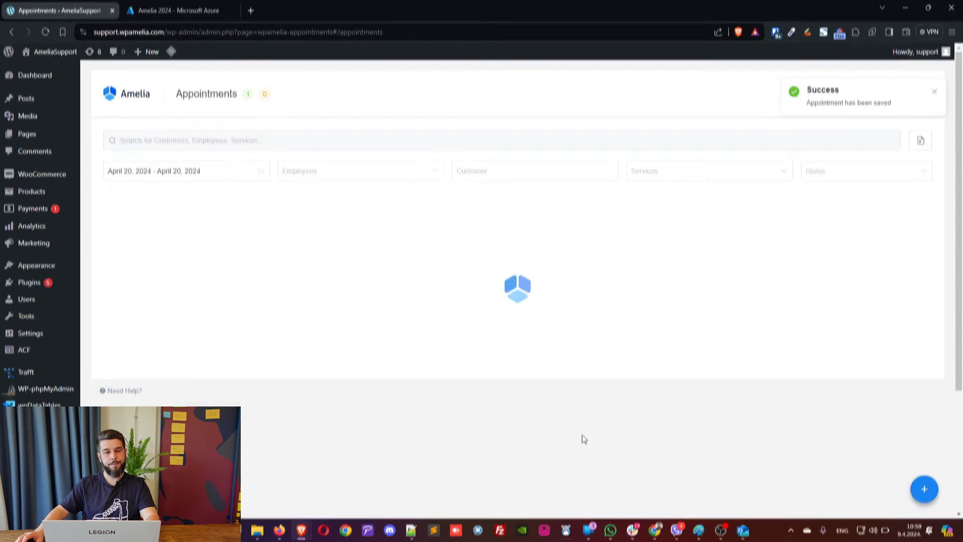
{"action": "left_click", "coordinate": [184, 164]}
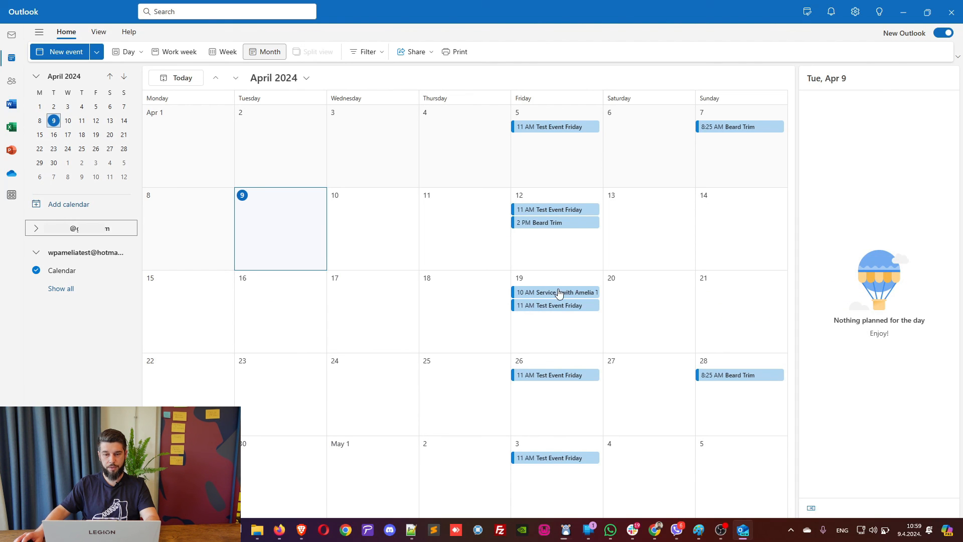
{"action": "mouse_move", "coordinate": [556, 292]}
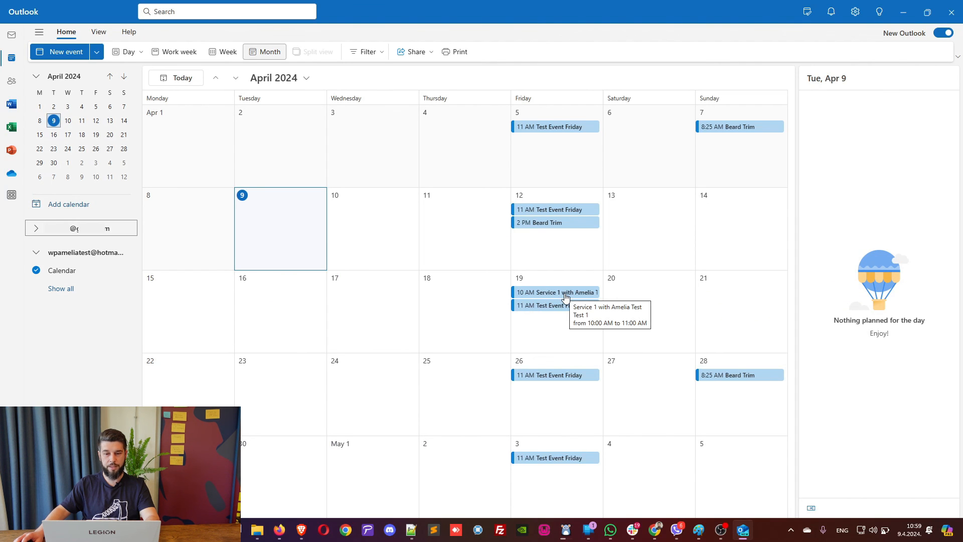